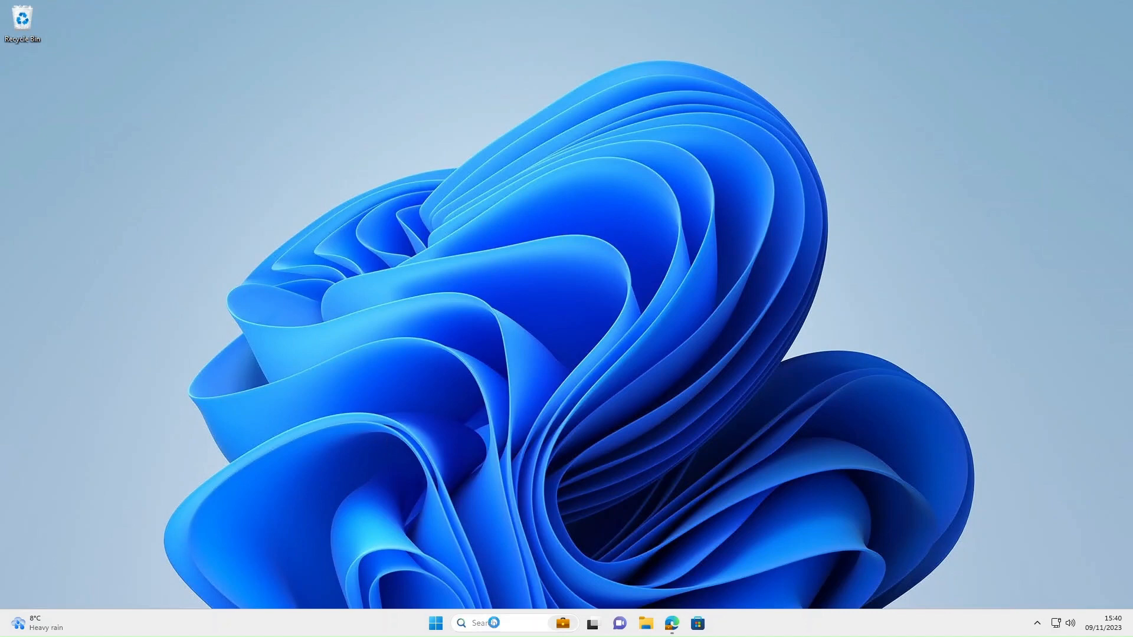
Open Control Panel from Windows Search to review all available items
type("control")
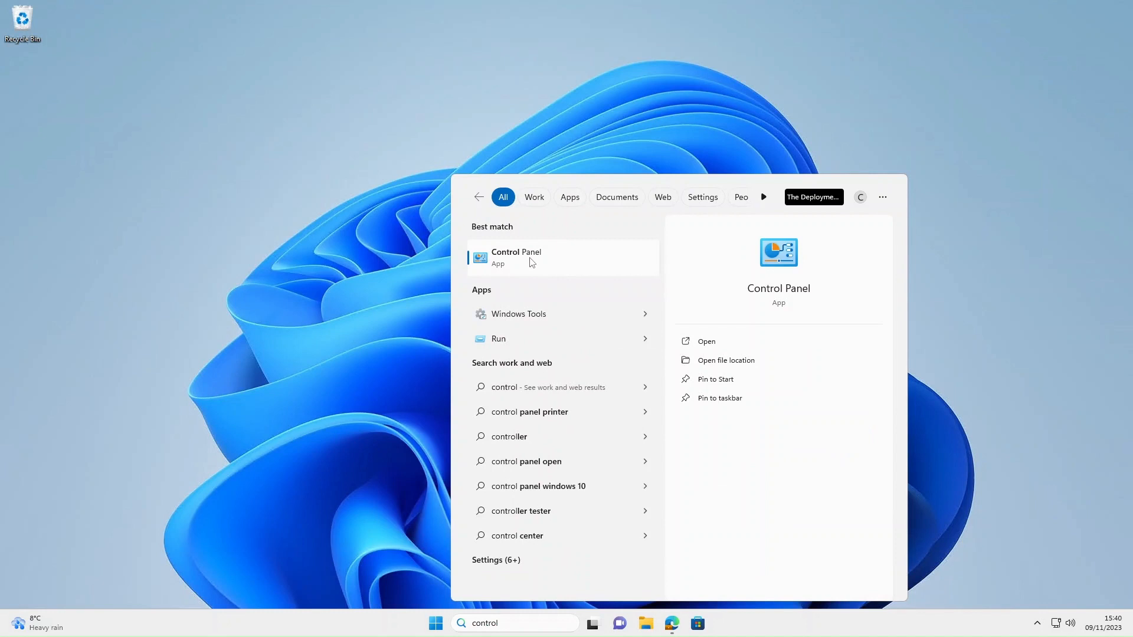
left_click(531, 257)
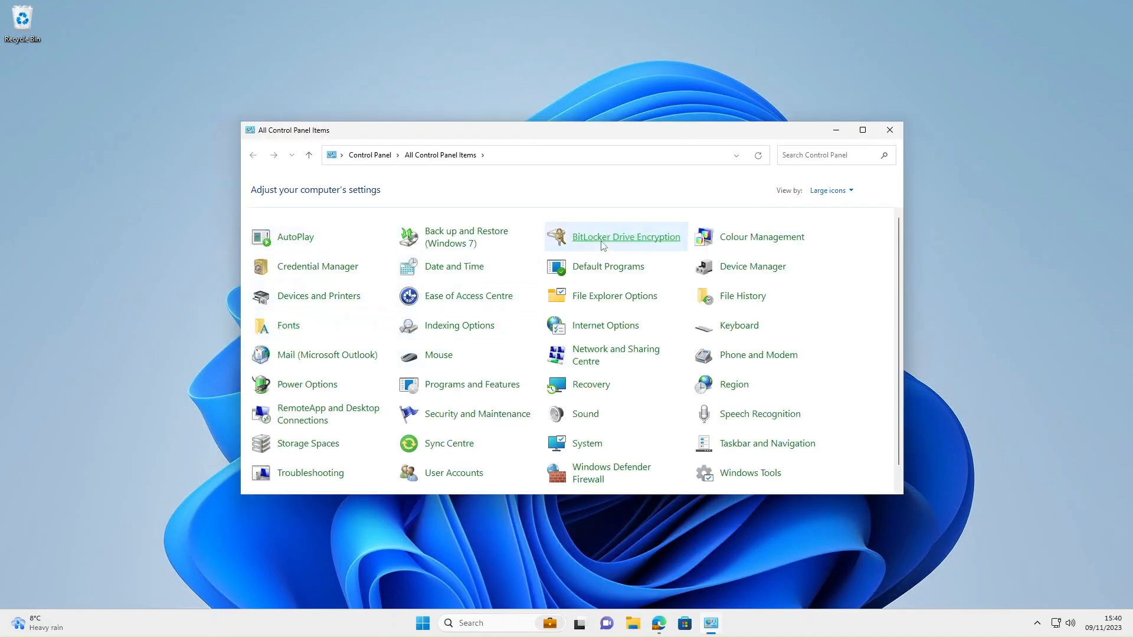
mouse_move(409, 300)
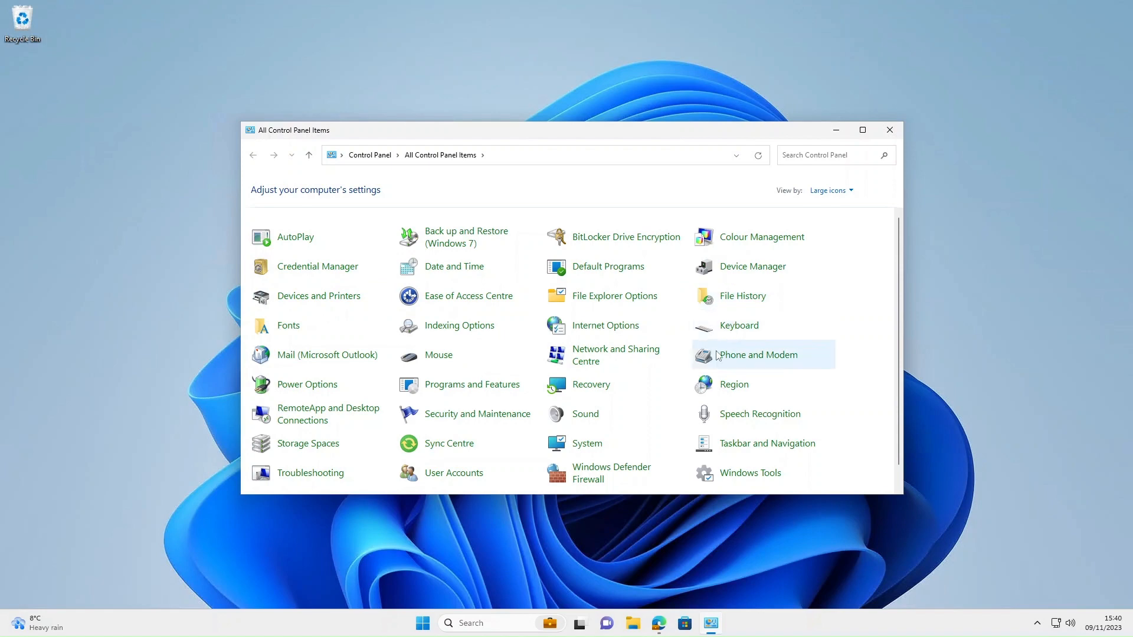
mouse_move(595, 385)
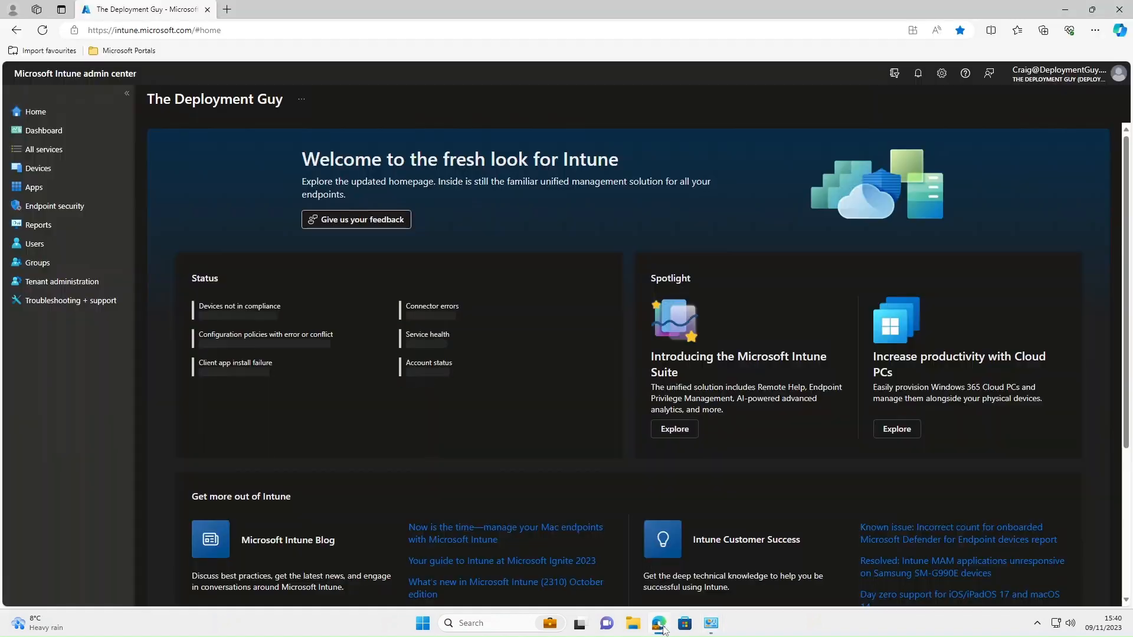
Navigate to Devices > Windows > Configuration profiles in Intune
left_click(39, 167)
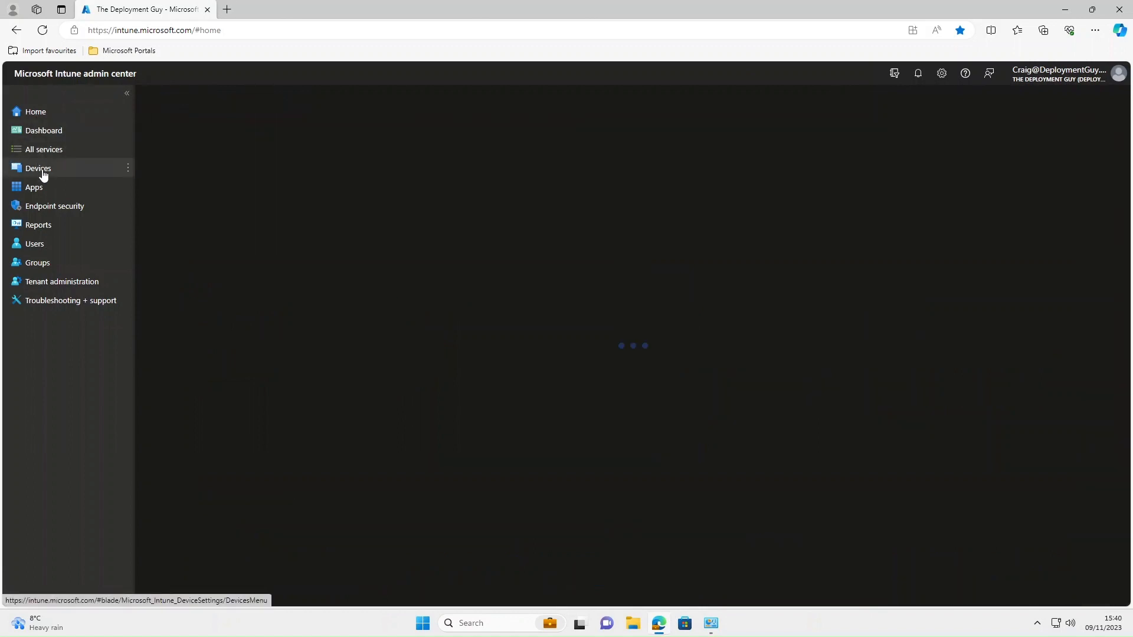
left_click(39, 167)
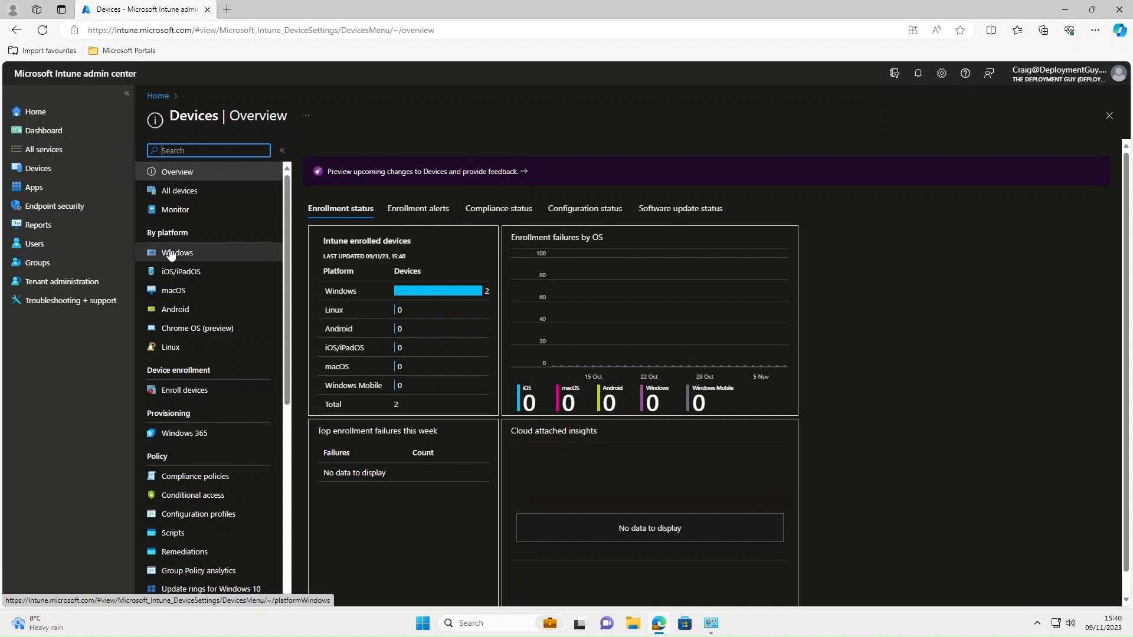
left_click(177, 253)
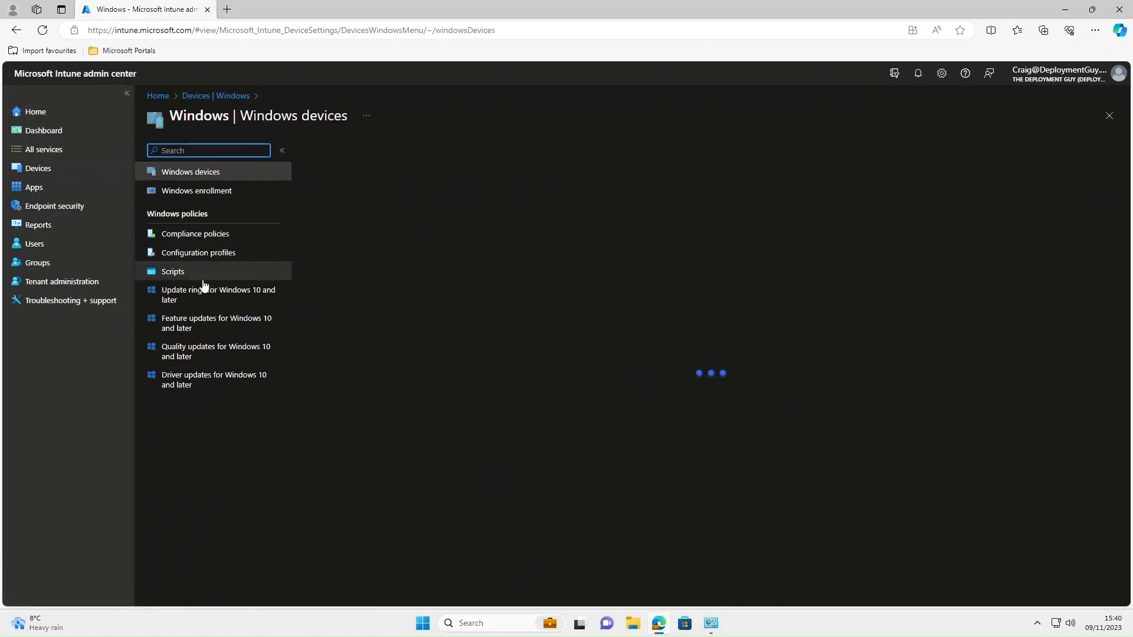
left_click(198, 252)
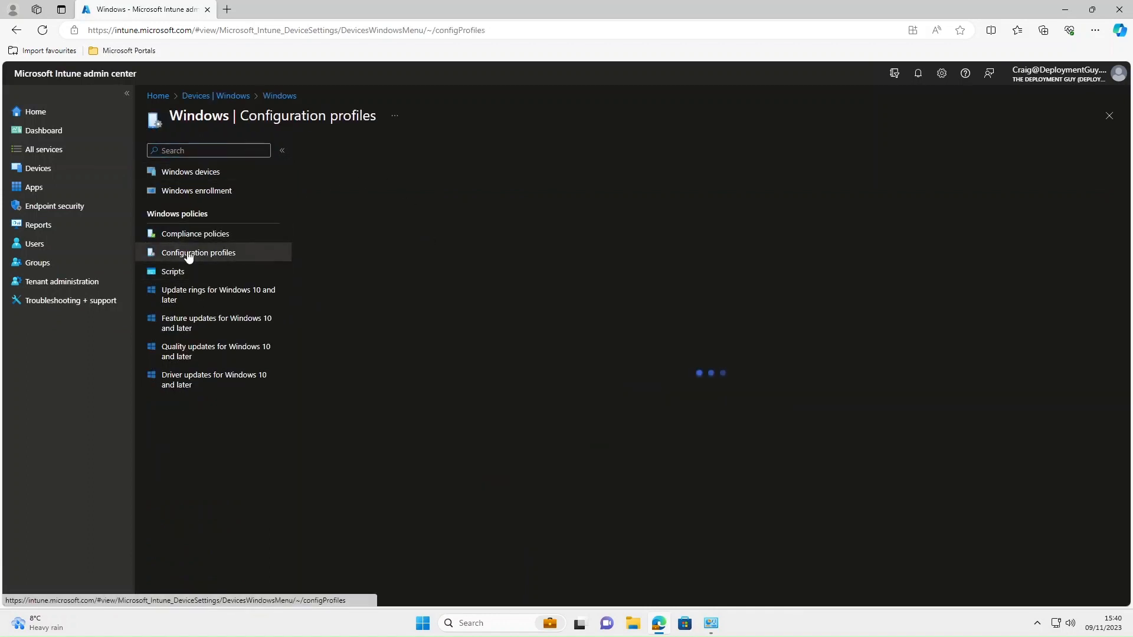
left_click(197, 253)
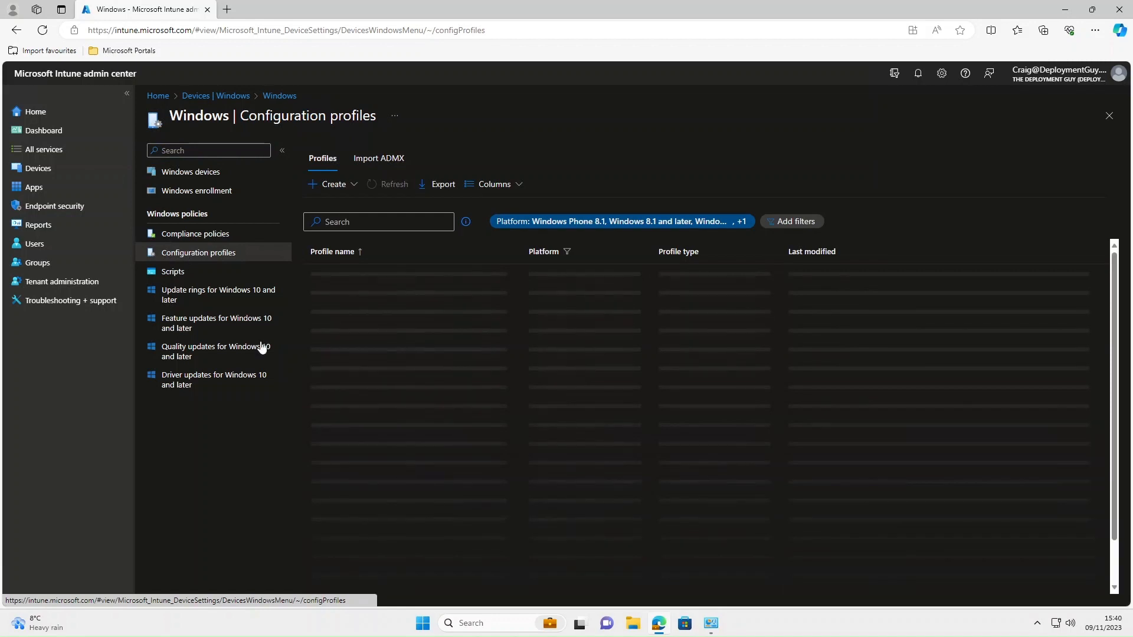
left_click(333, 184)
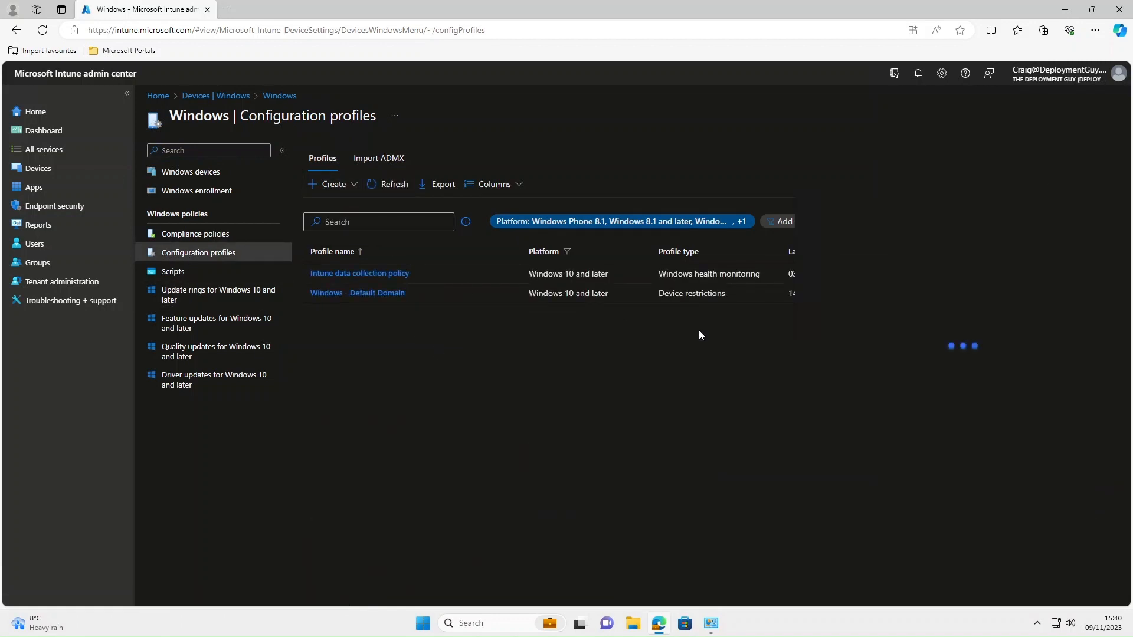
Create a new profile with platform Windows 10 and later and profile type Settings catalog
left_click(333, 184)
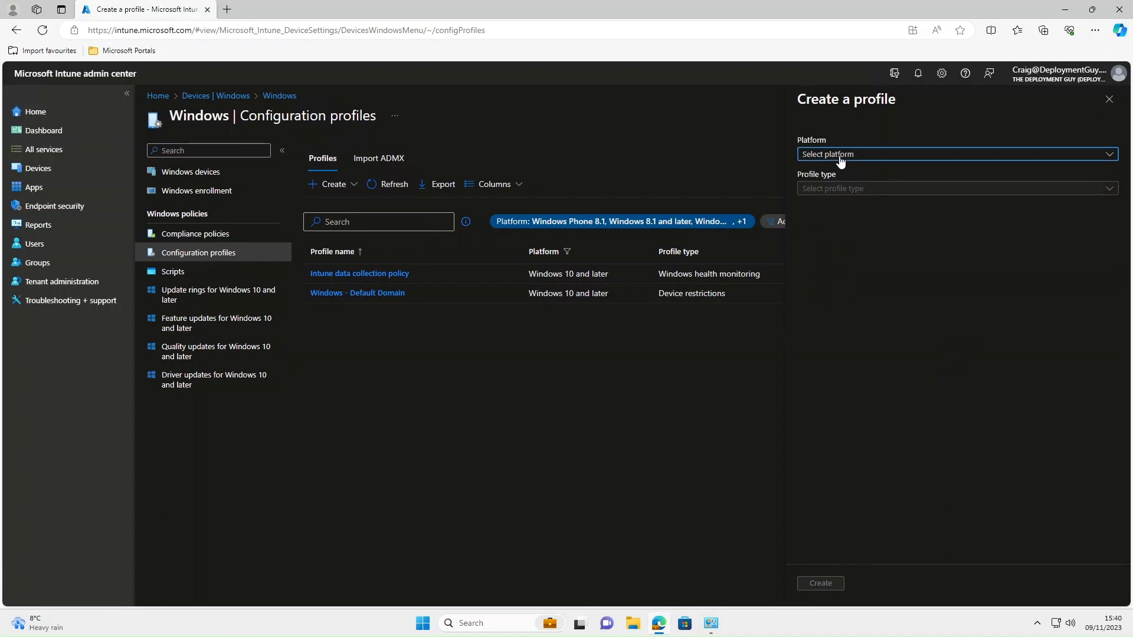
left_click(957, 187)
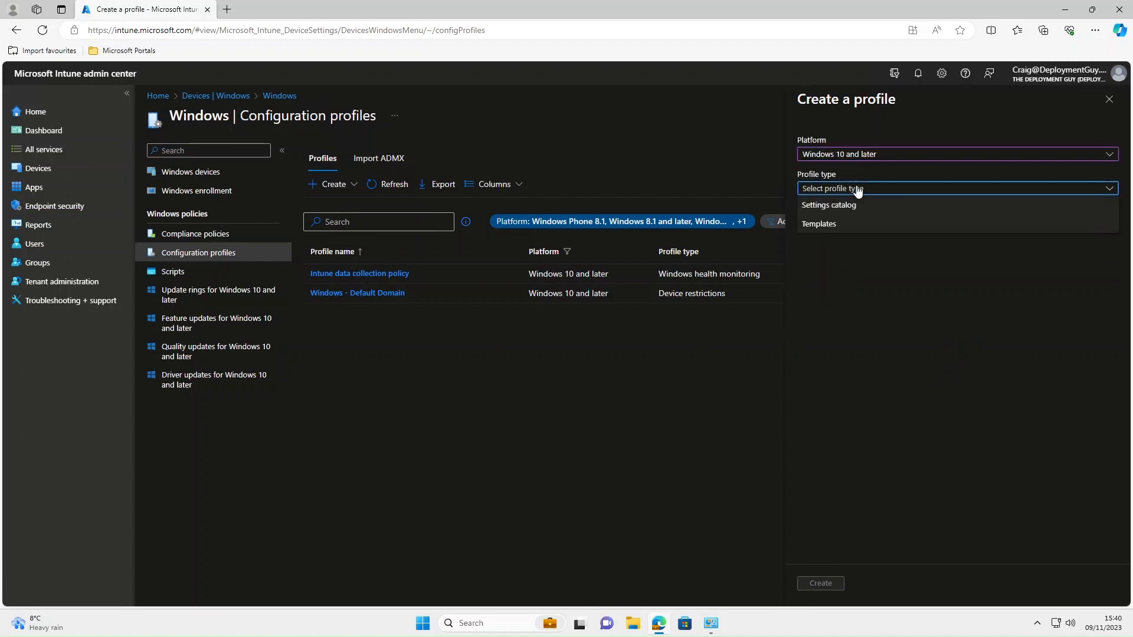
left_click(829, 206)
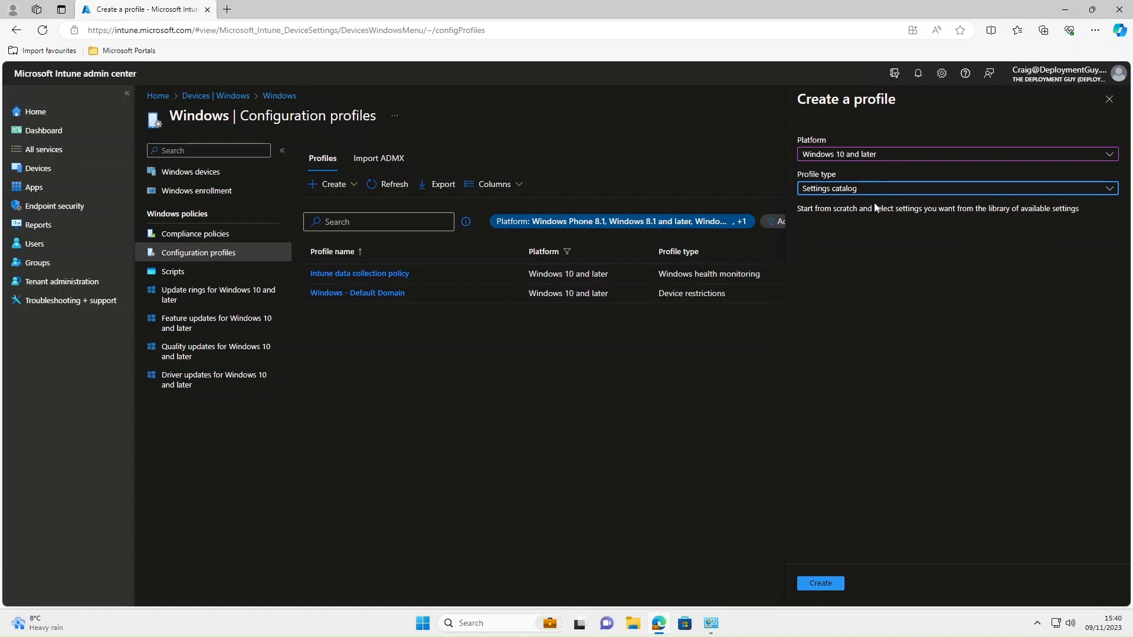
mouse_move(827, 588)
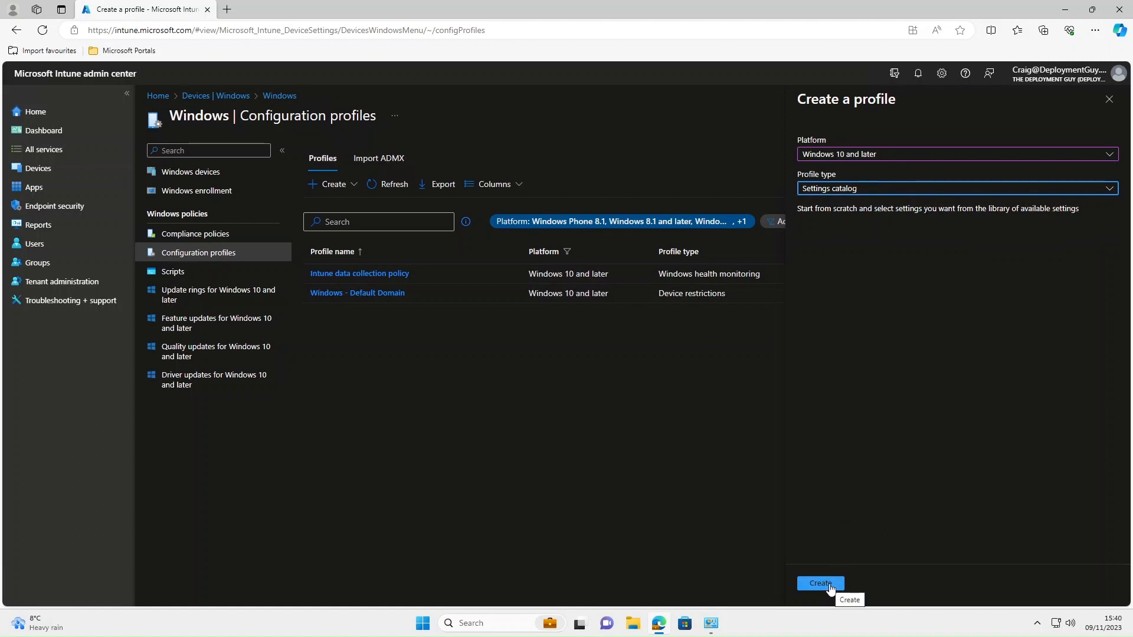
left_click(819, 583)
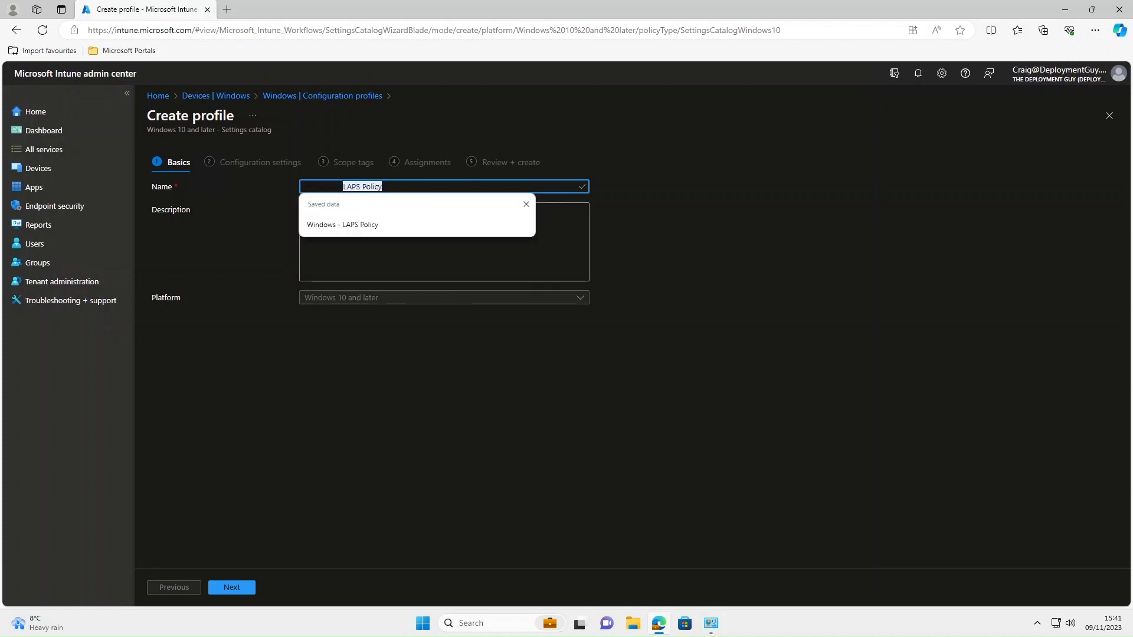
Name the profile 'Windows - Configure Control Panel (Staff)' on the Basics step
type("Windows - Configure")
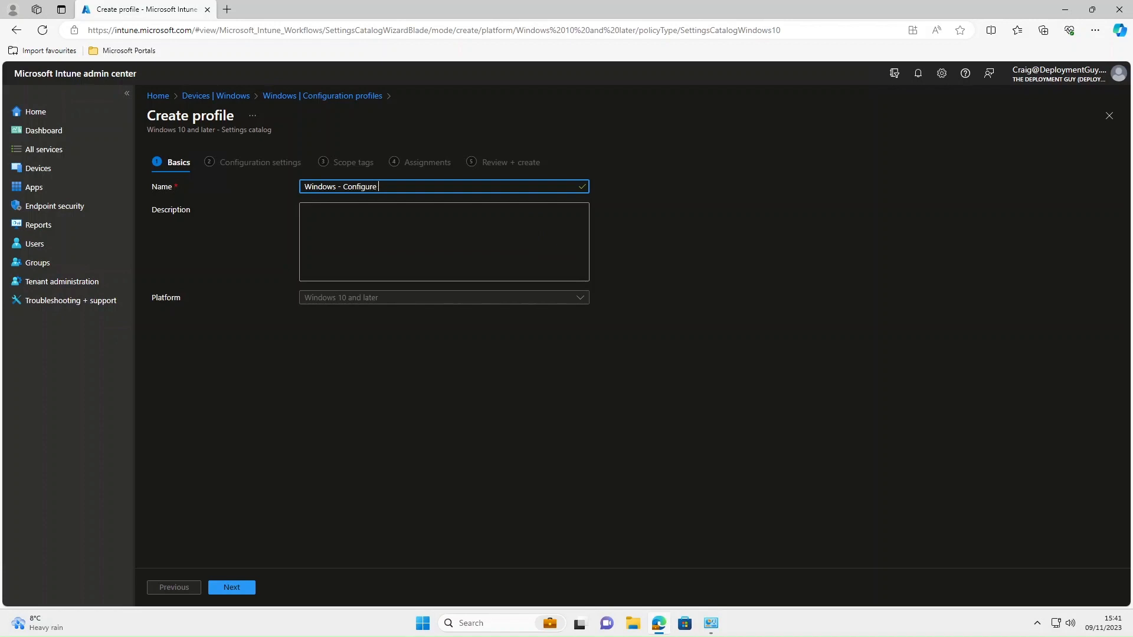
type("Control")
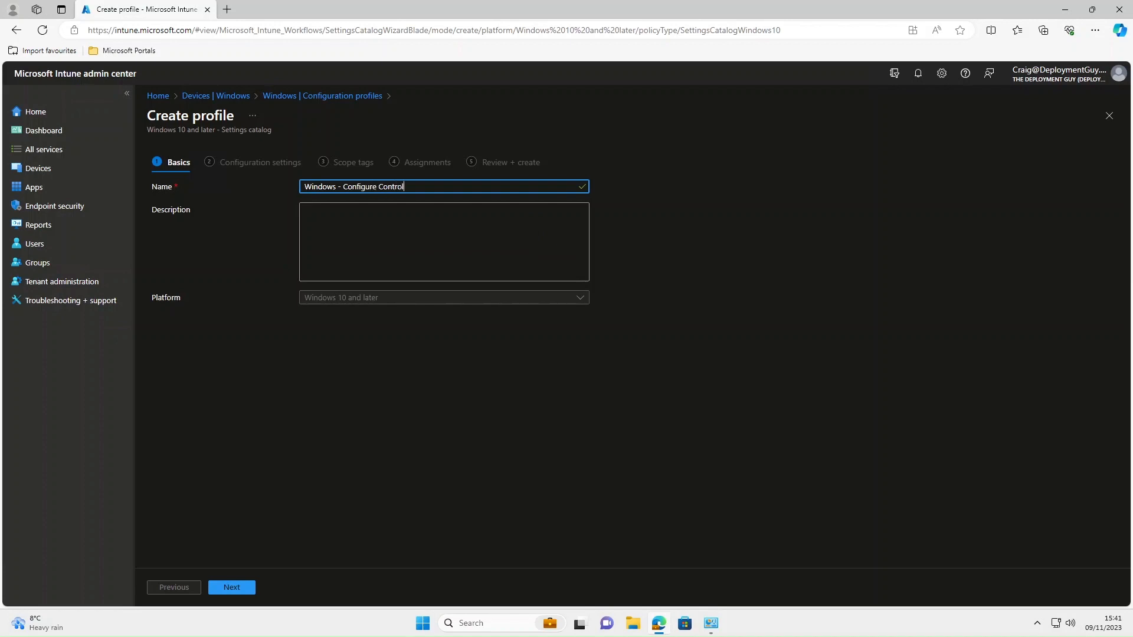
type("Panel")
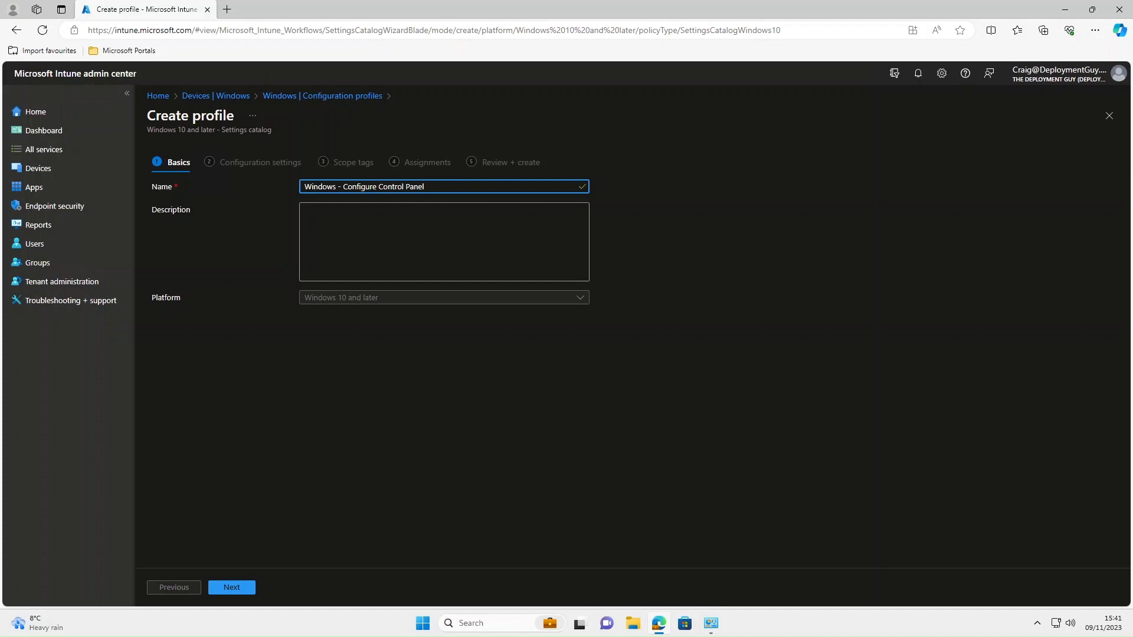
type("(Staff")
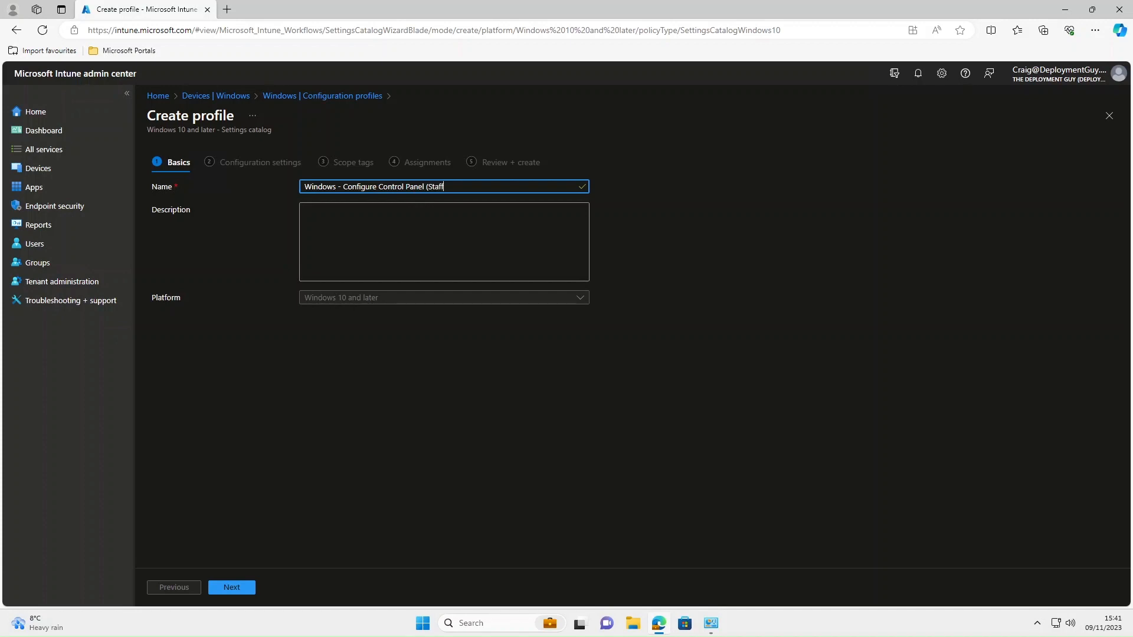
type(")")
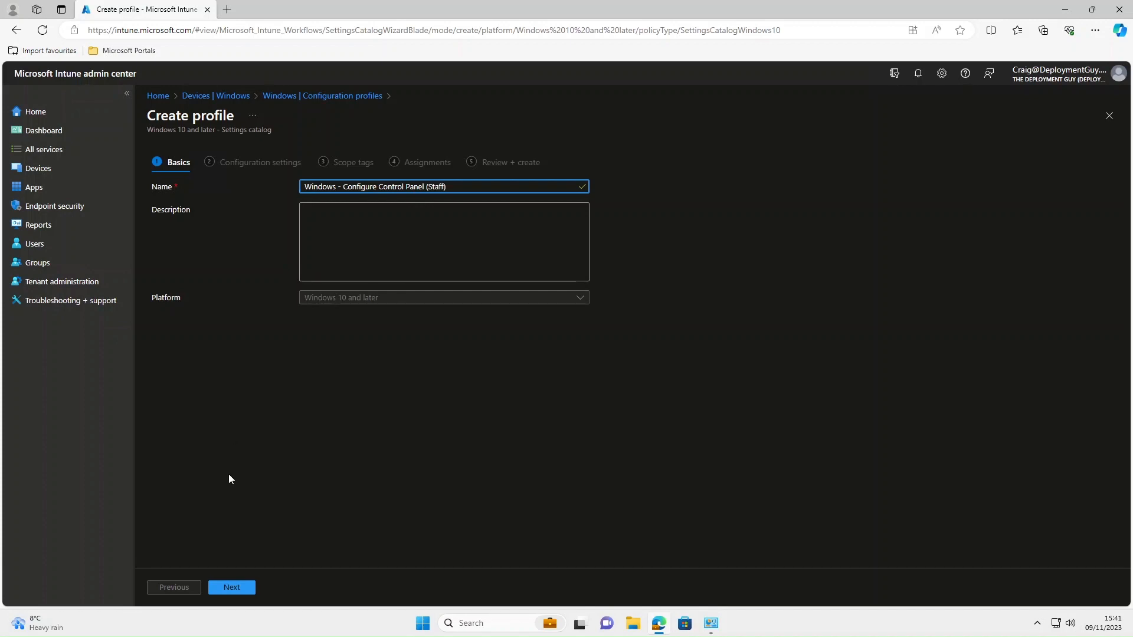
On Configuration settings, search the settings catalog for 'control panel'
left_click(231, 587)
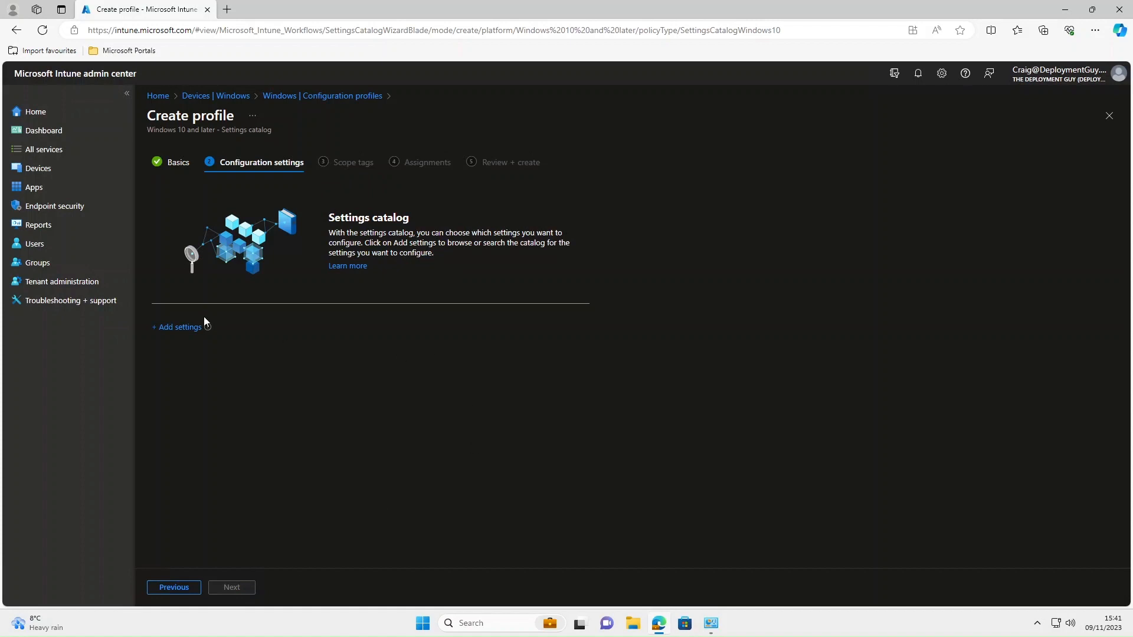
left_click(179, 327)
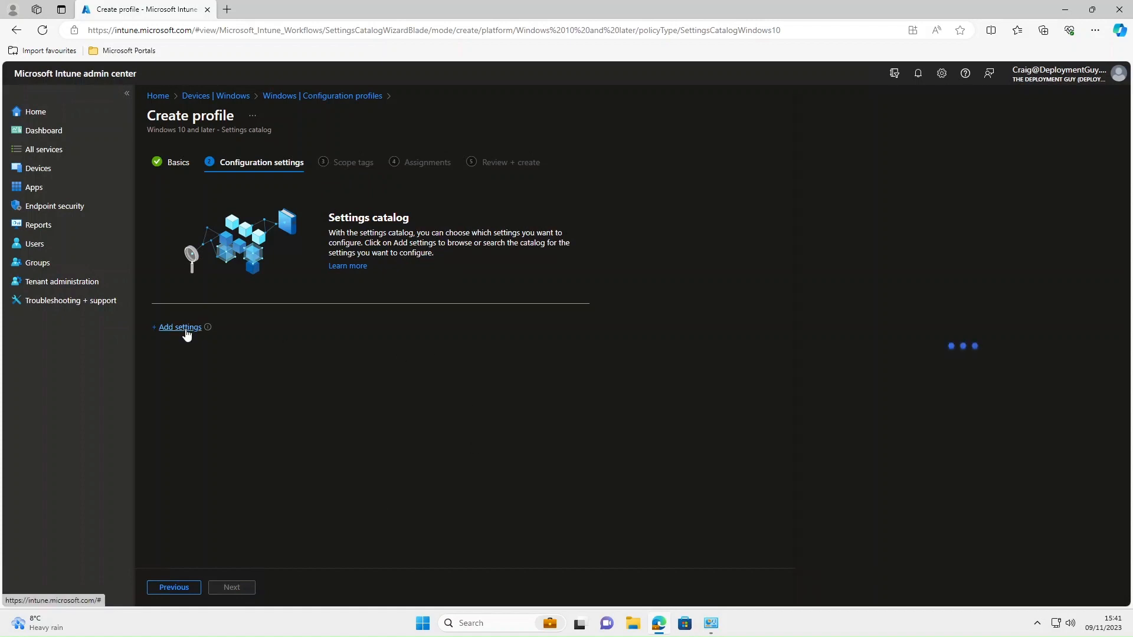
left_click(179, 327)
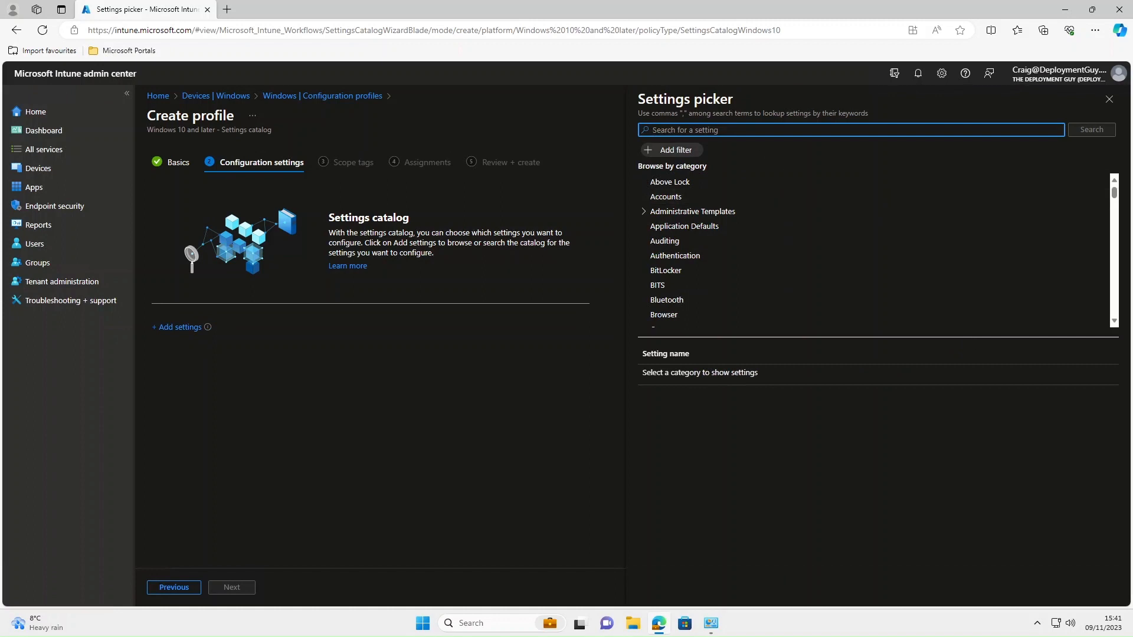
type("control pa")
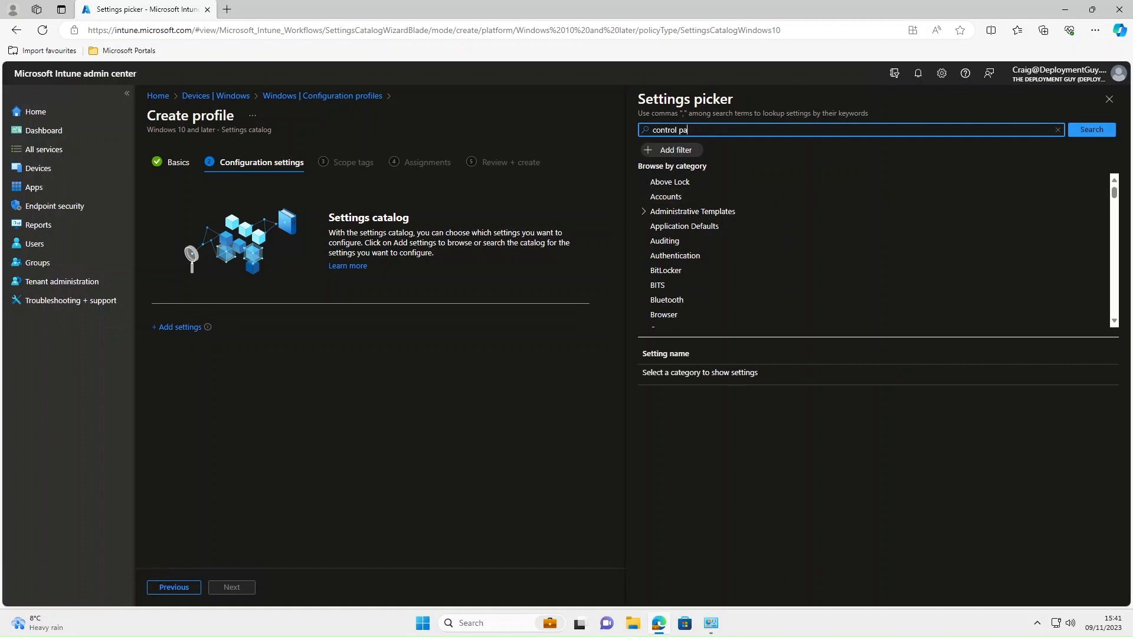
type("nel")
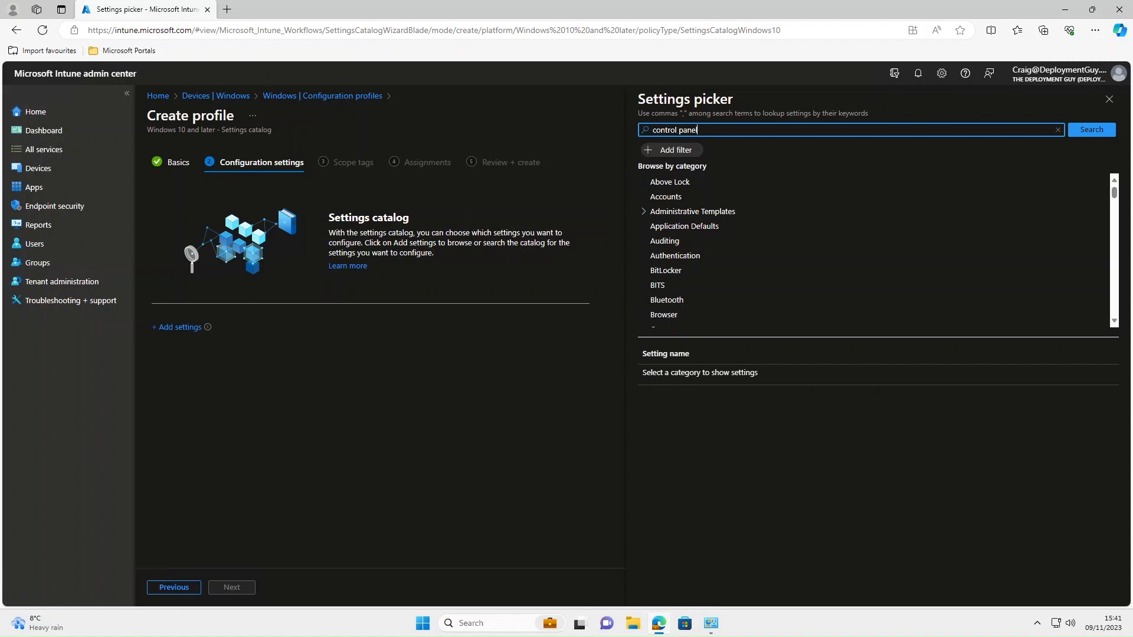
left_click(1092, 130)
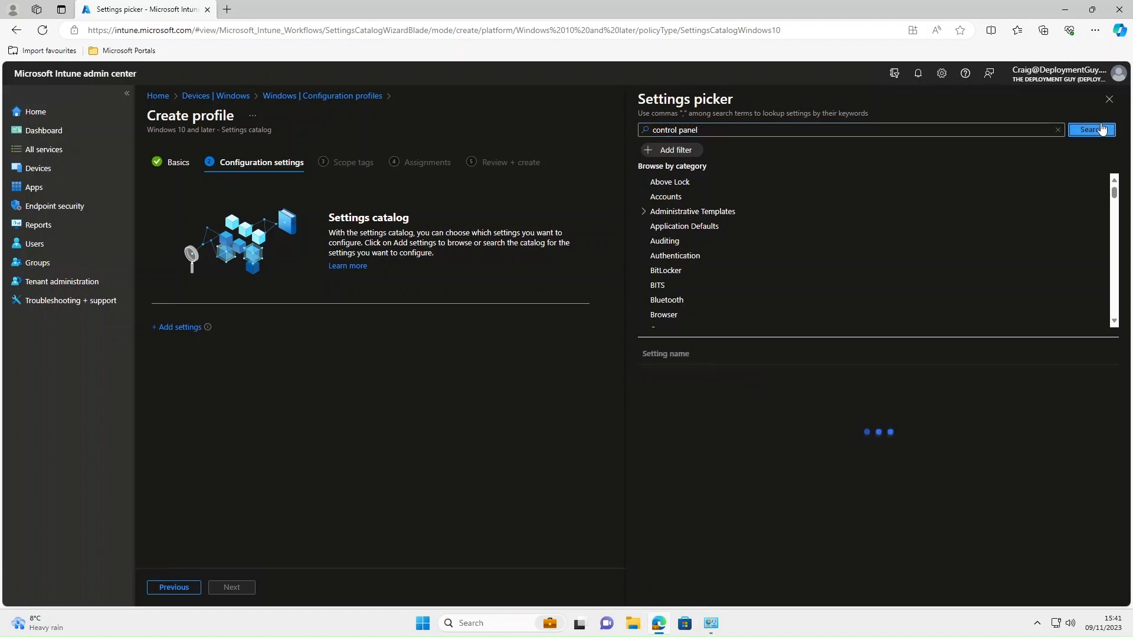
left_click(1092, 129)
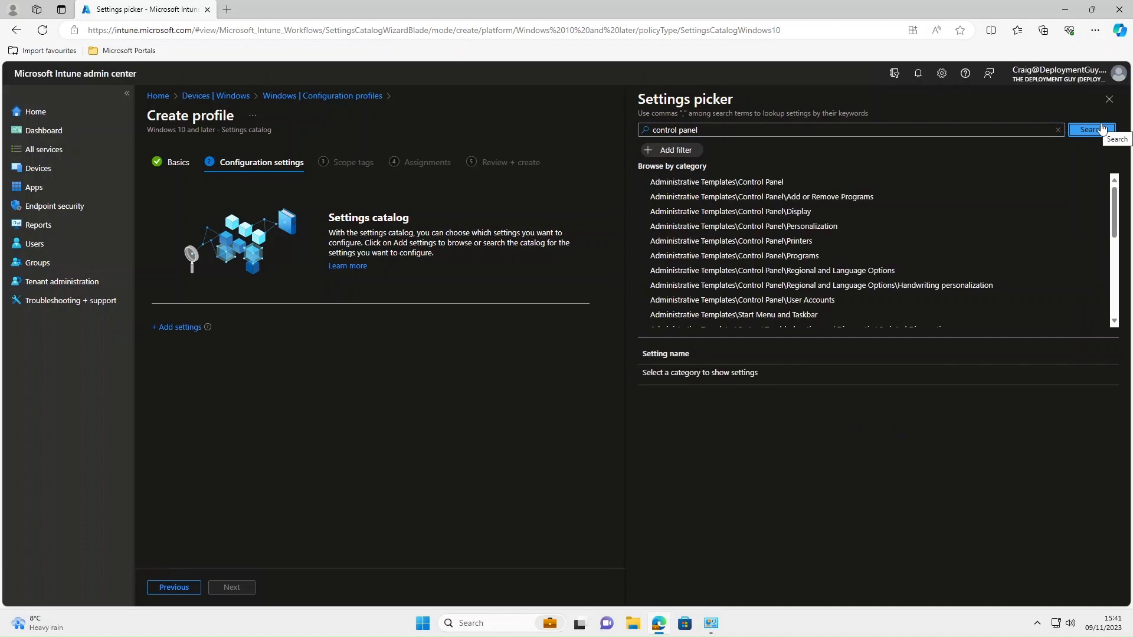
Select 'Show only specified Control Panel items (User)' from the Control Panel subcategory
left_click(718, 182)
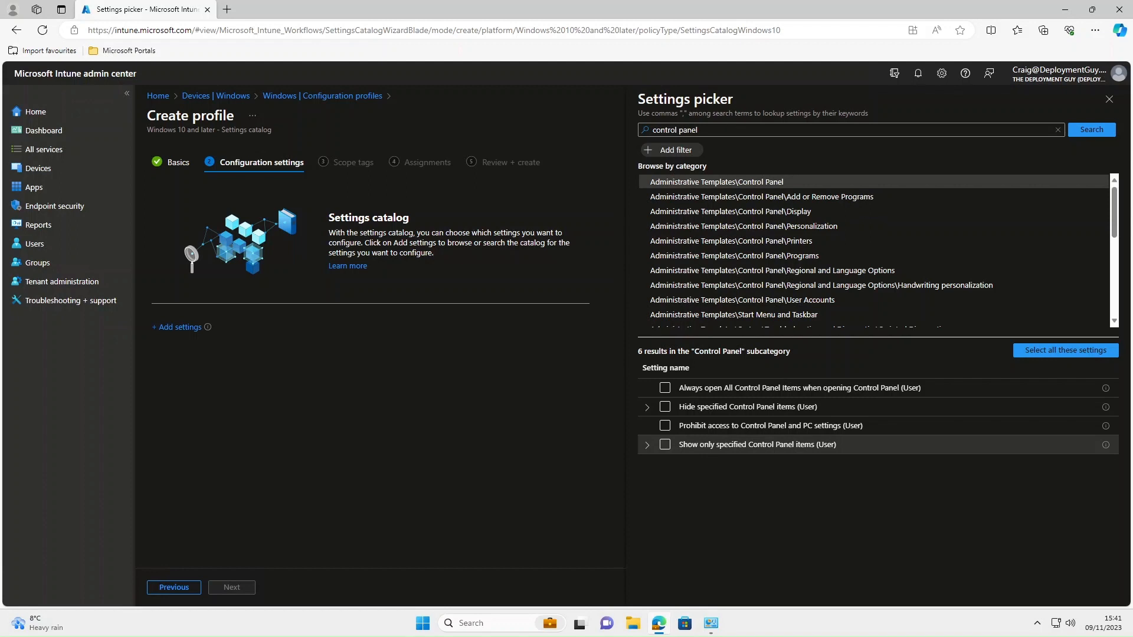
left_click(665, 443)
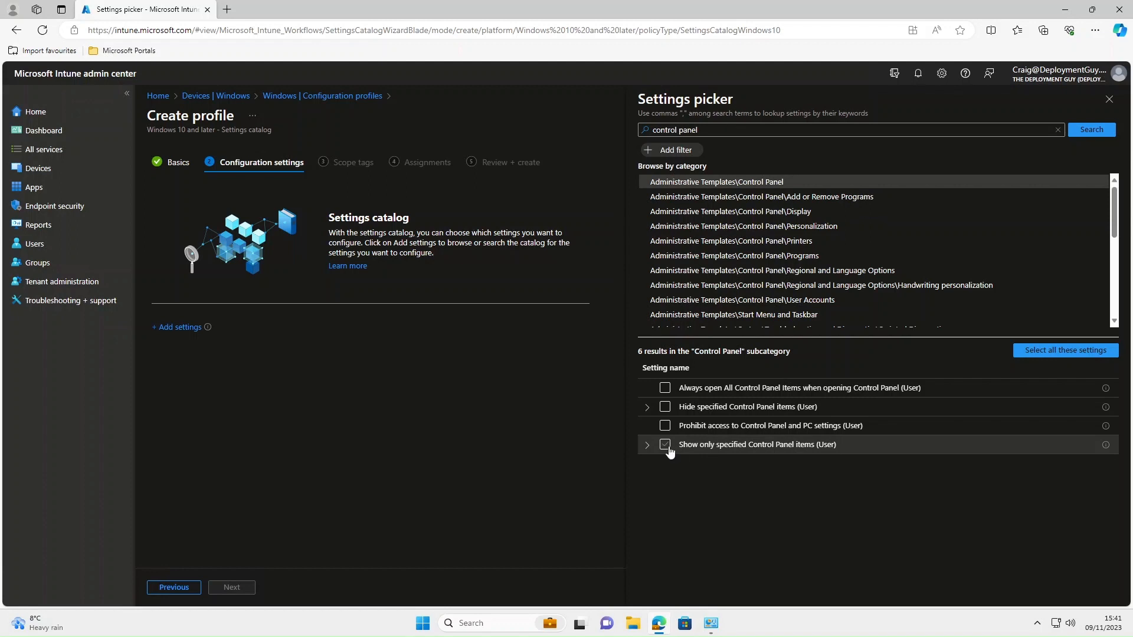
left_click(665, 444)
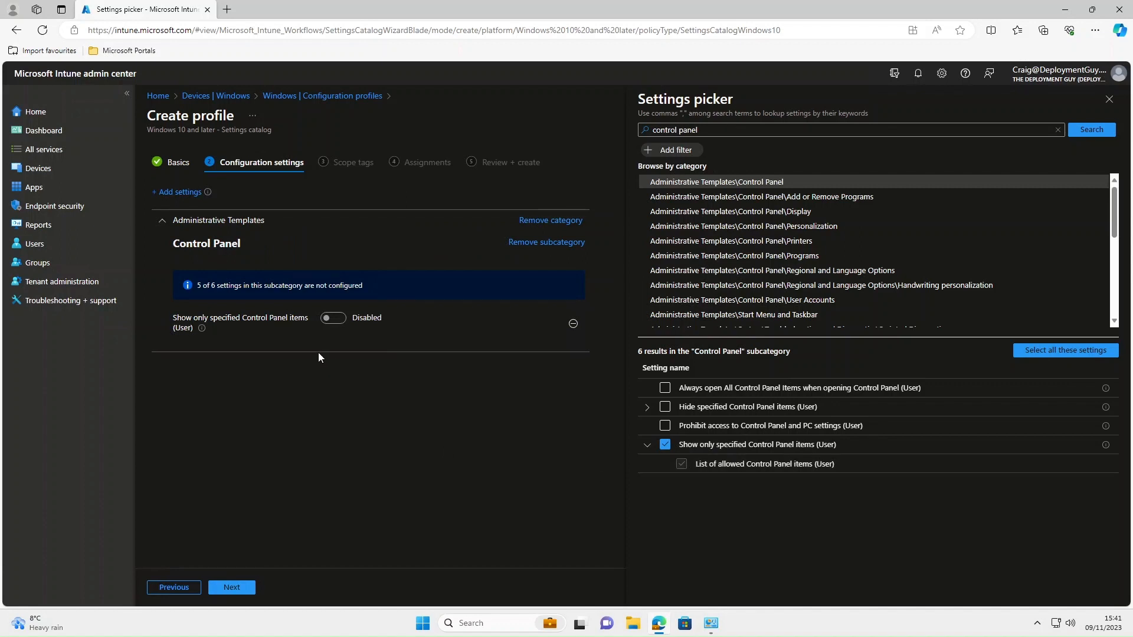
Enable the setting with allowed items Mouse, Keyboard and Default Programs
left_click(333, 318)
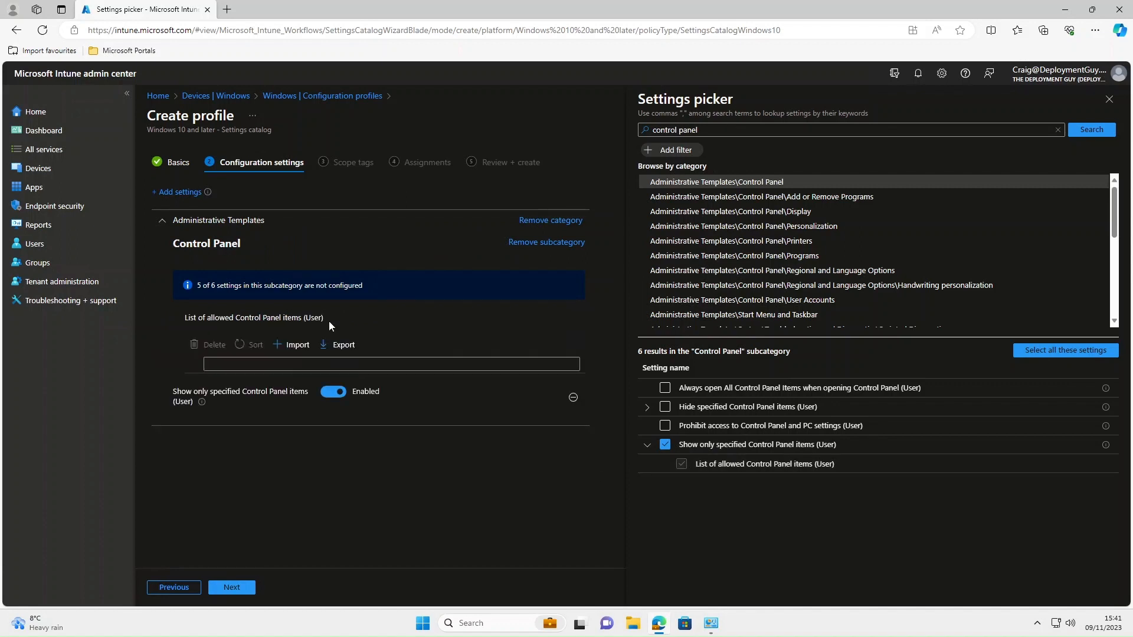
left_click(390, 364)
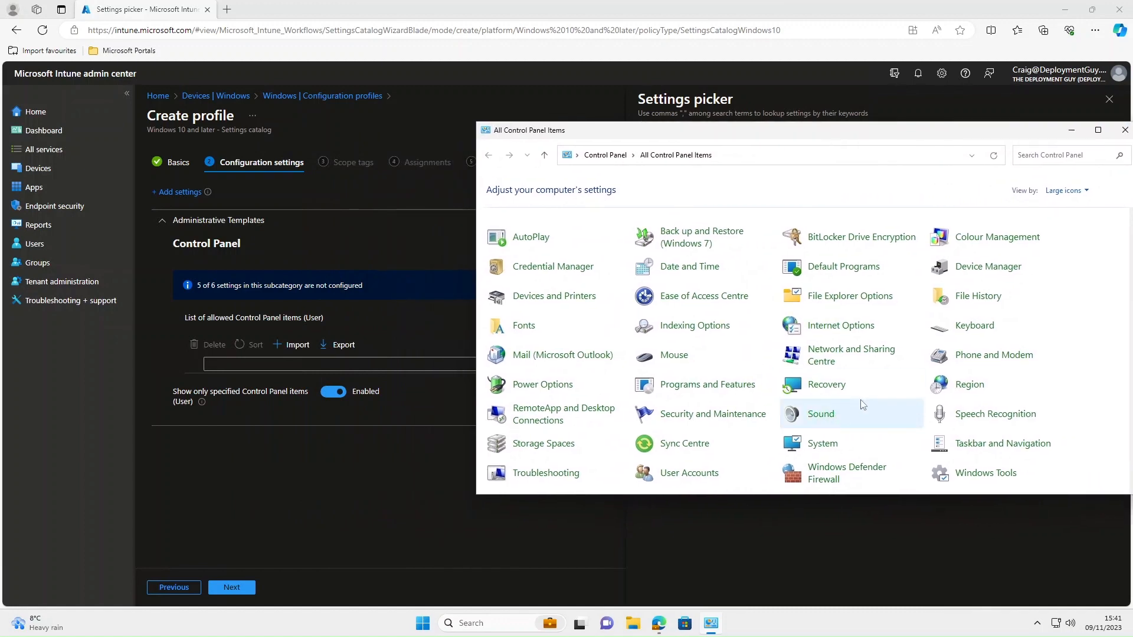
scroll("down", 3)
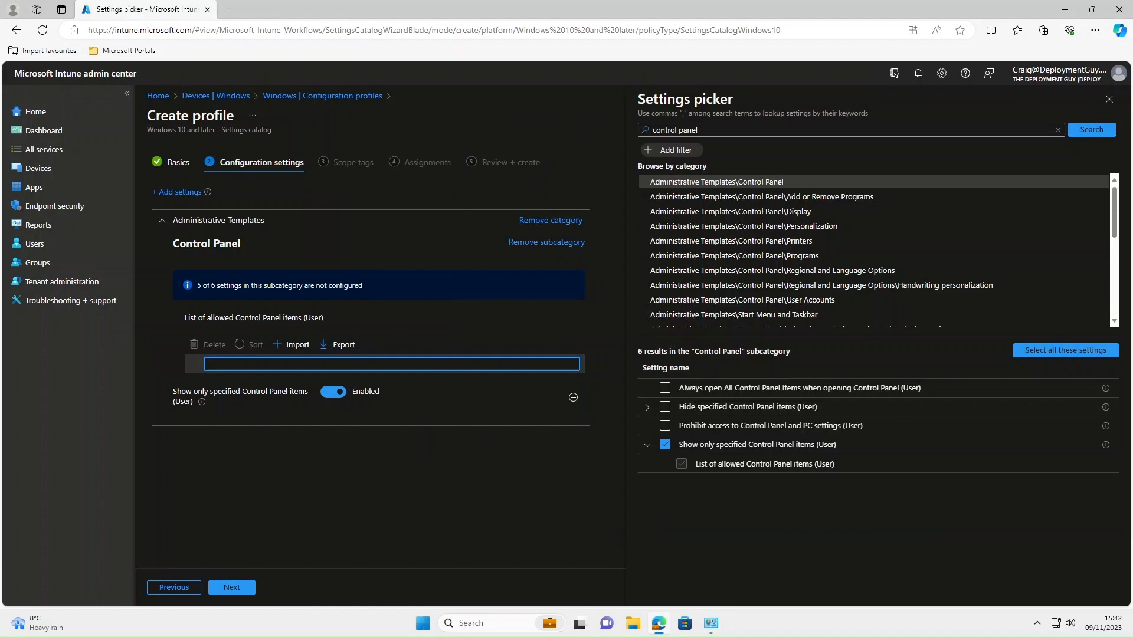
type("Mouse")
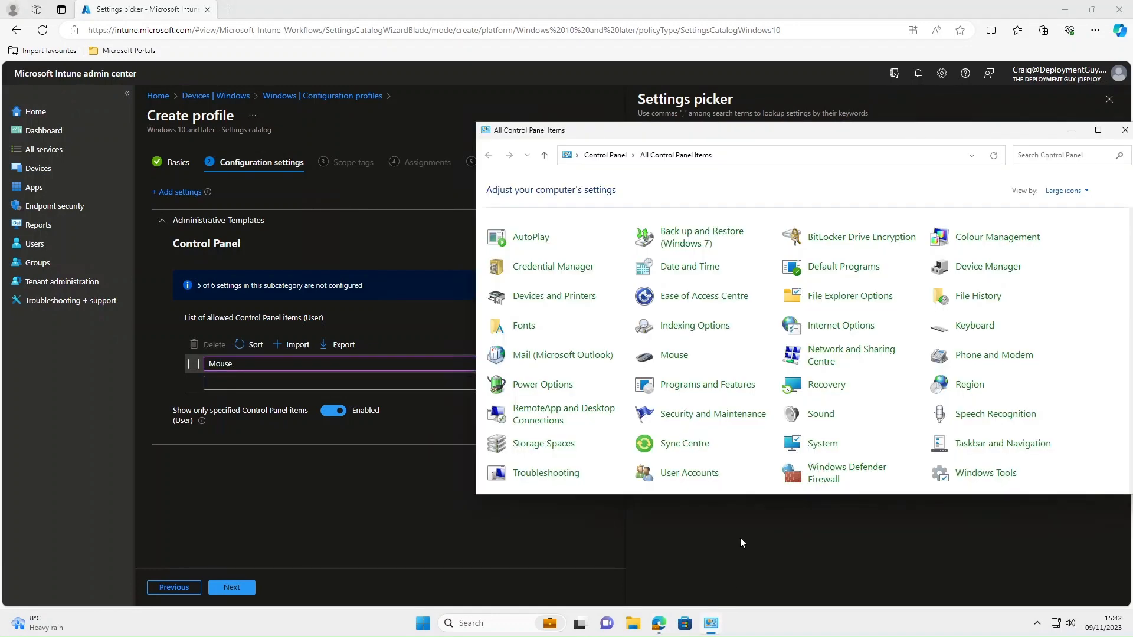
mouse_move(962, 326)
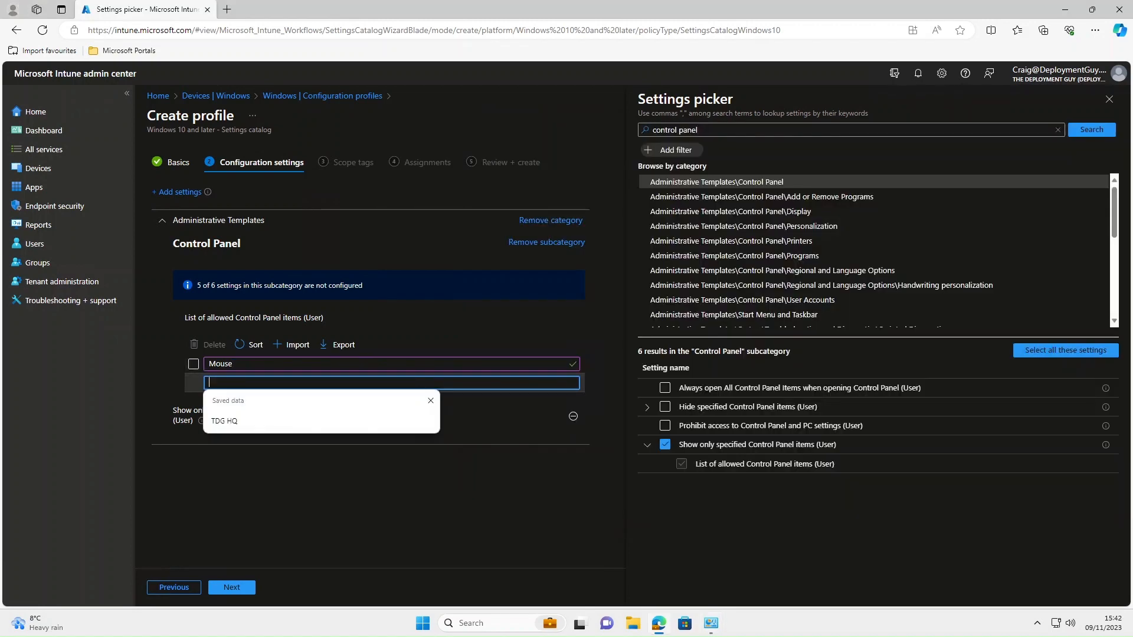
type("Keyboard")
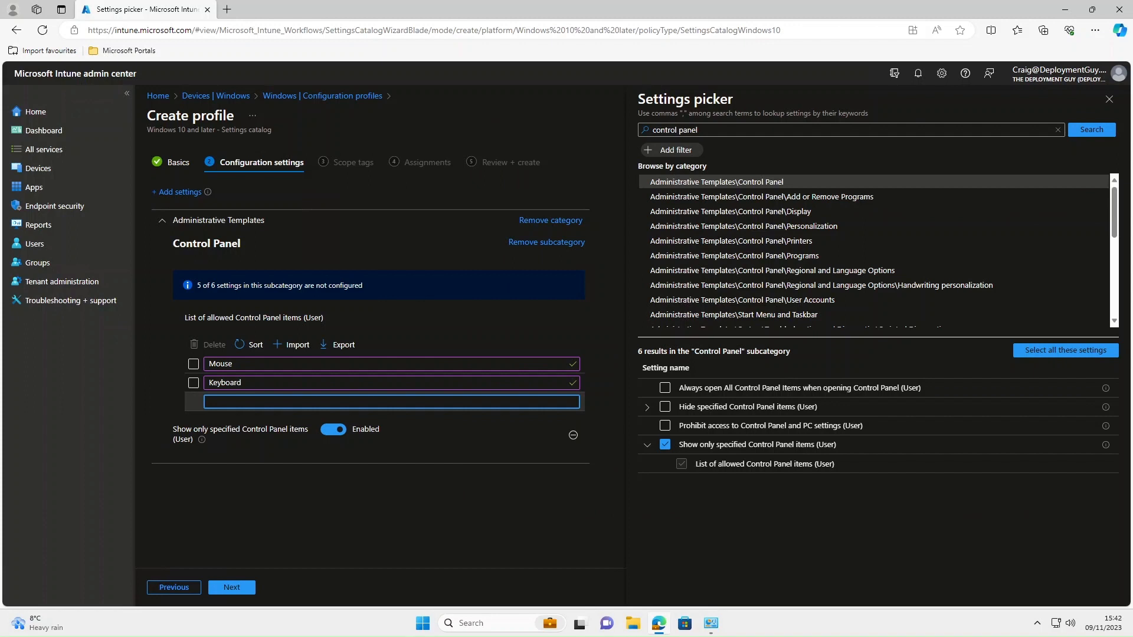
type("Default Programs")
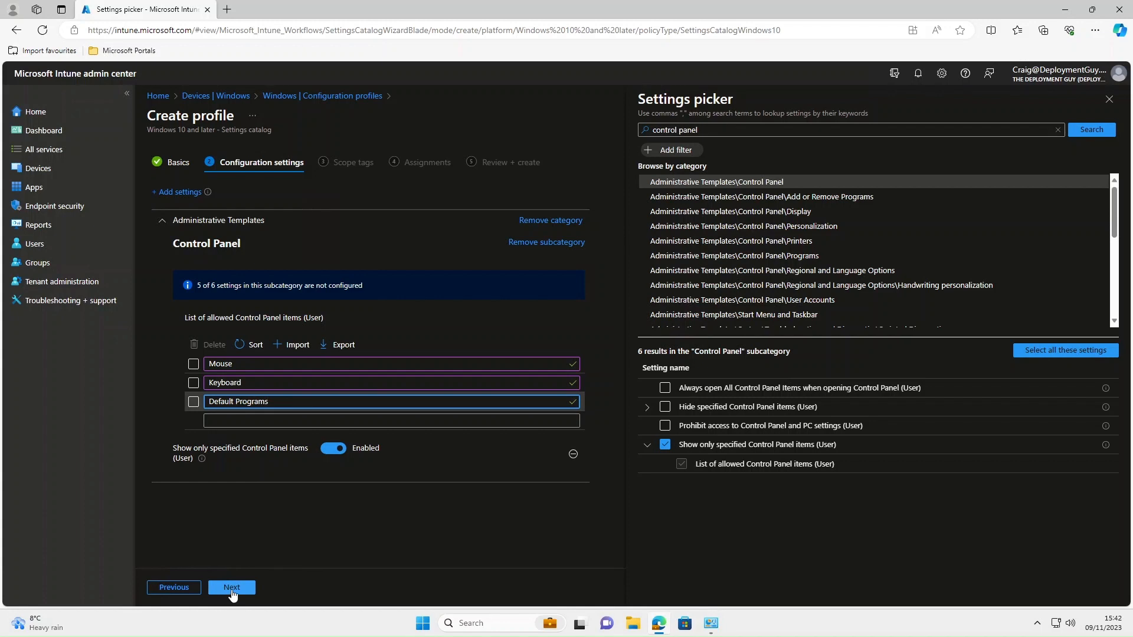
Keep the Default scope tag and advance to the Assignments step
left_click(232, 588)
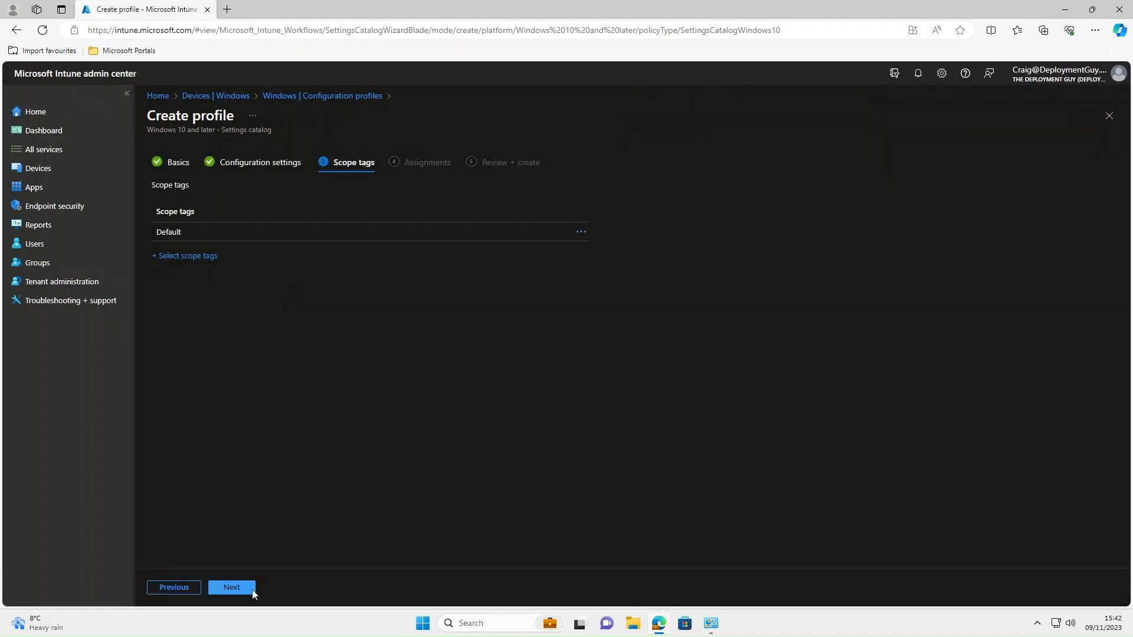
left_click(231, 587)
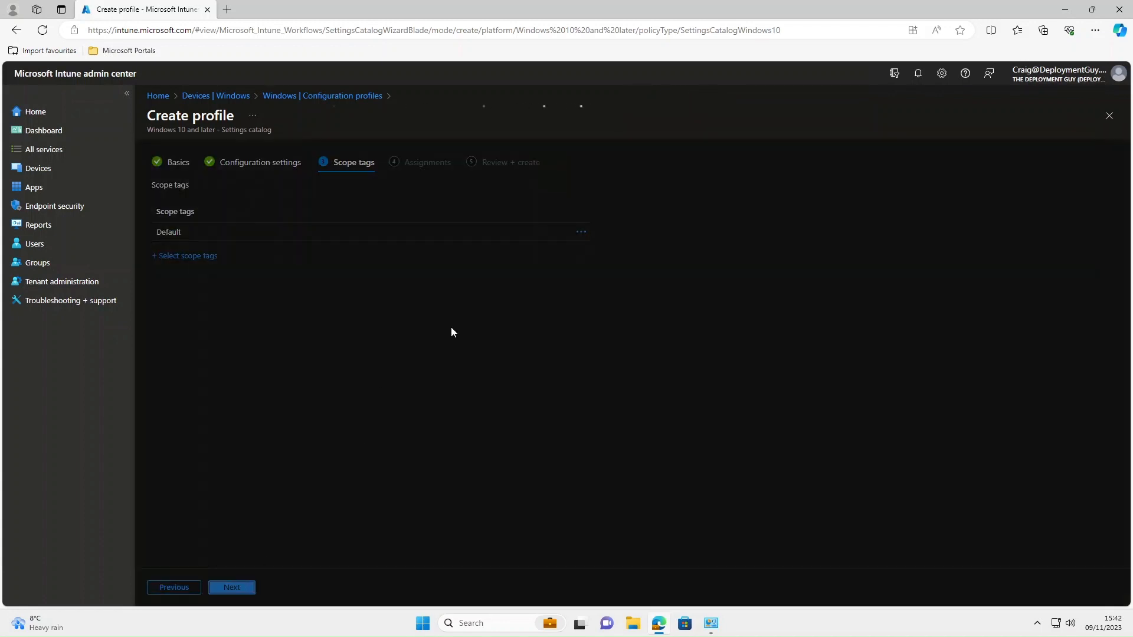
left_click(231, 587)
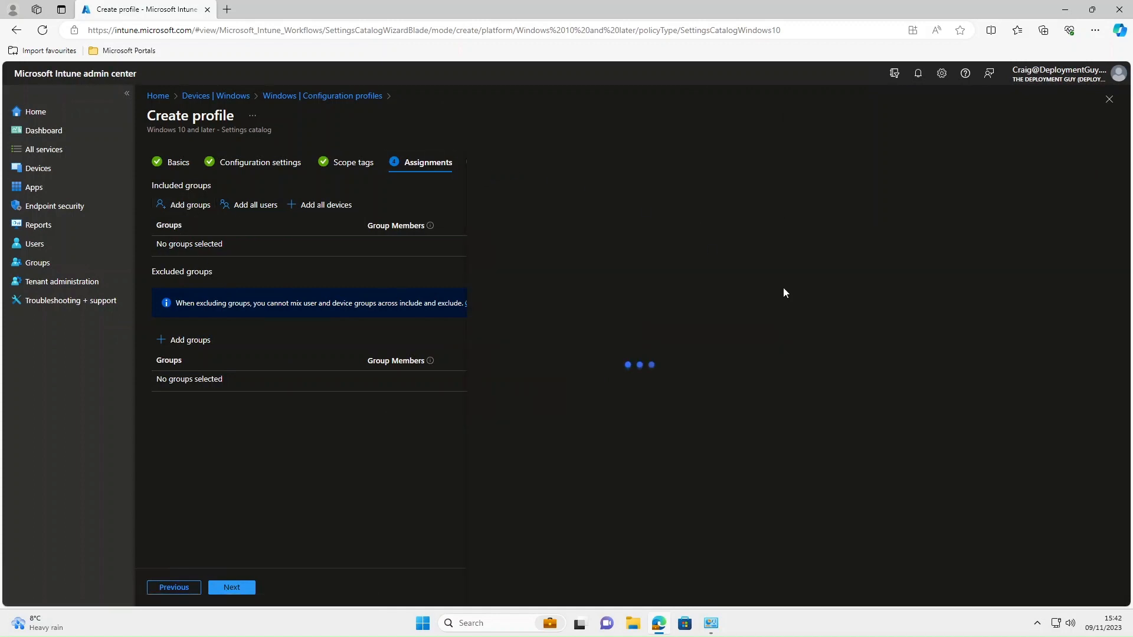
Include the Users - Staff group and continue to Review + create
left_click(189, 205)
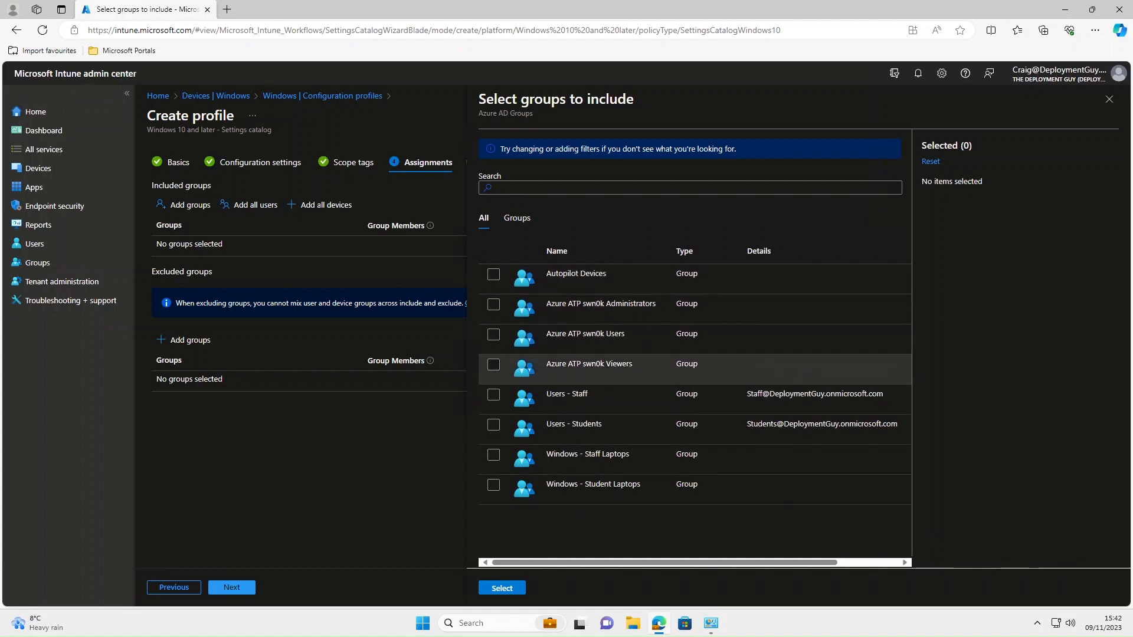
left_click(494, 394)
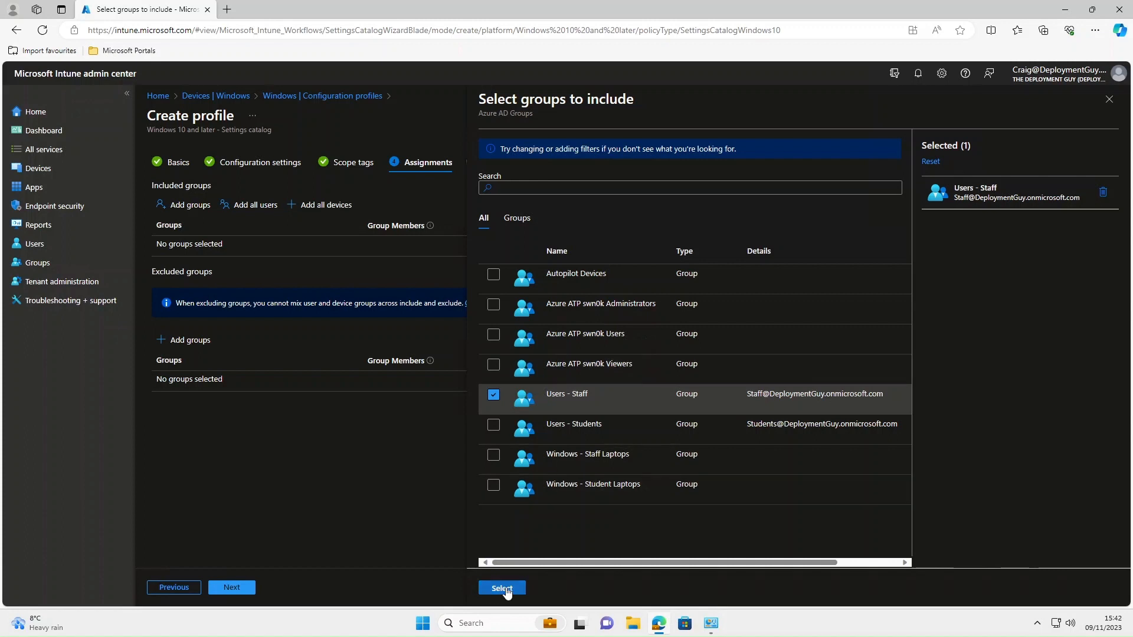
left_click(502, 588)
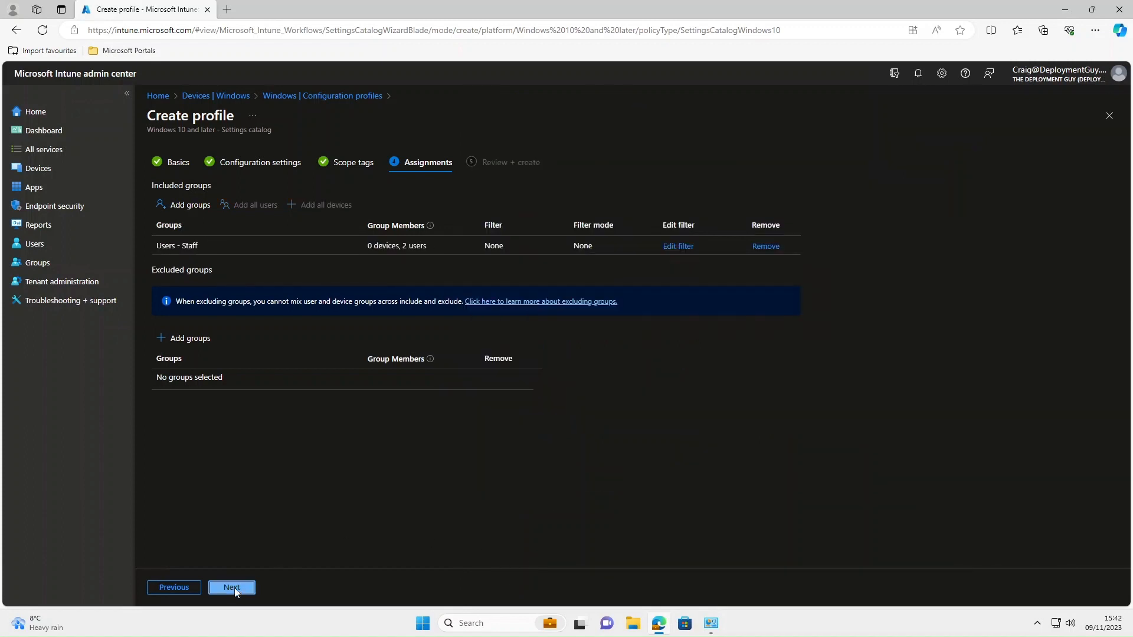
left_click(231, 588)
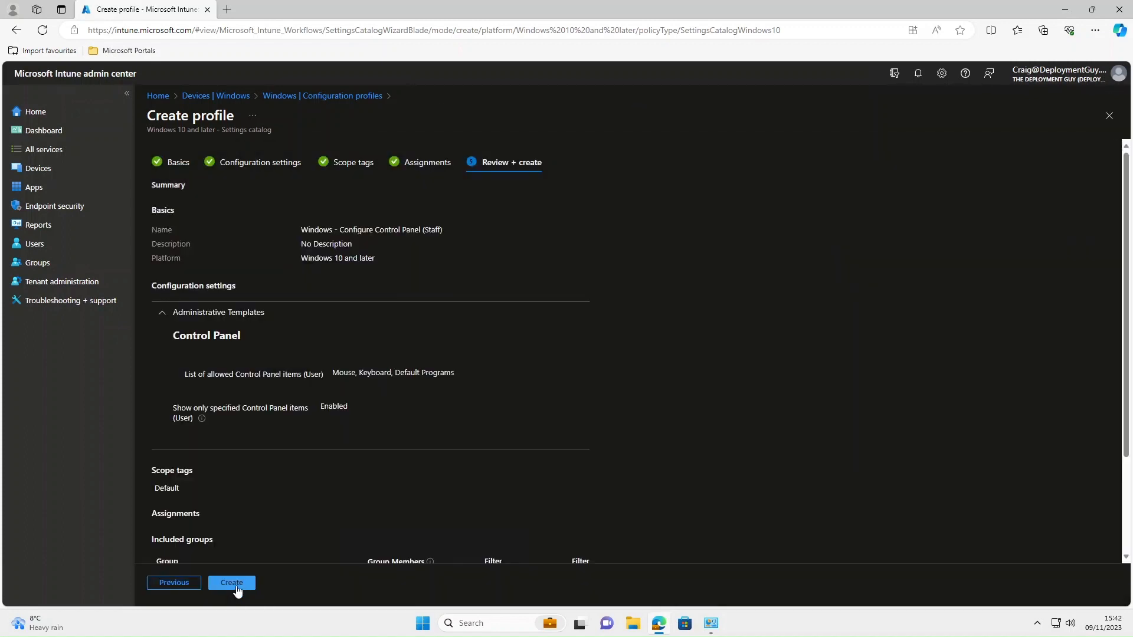
Create the profile and refresh the Configuration profiles list
left_click(231, 583)
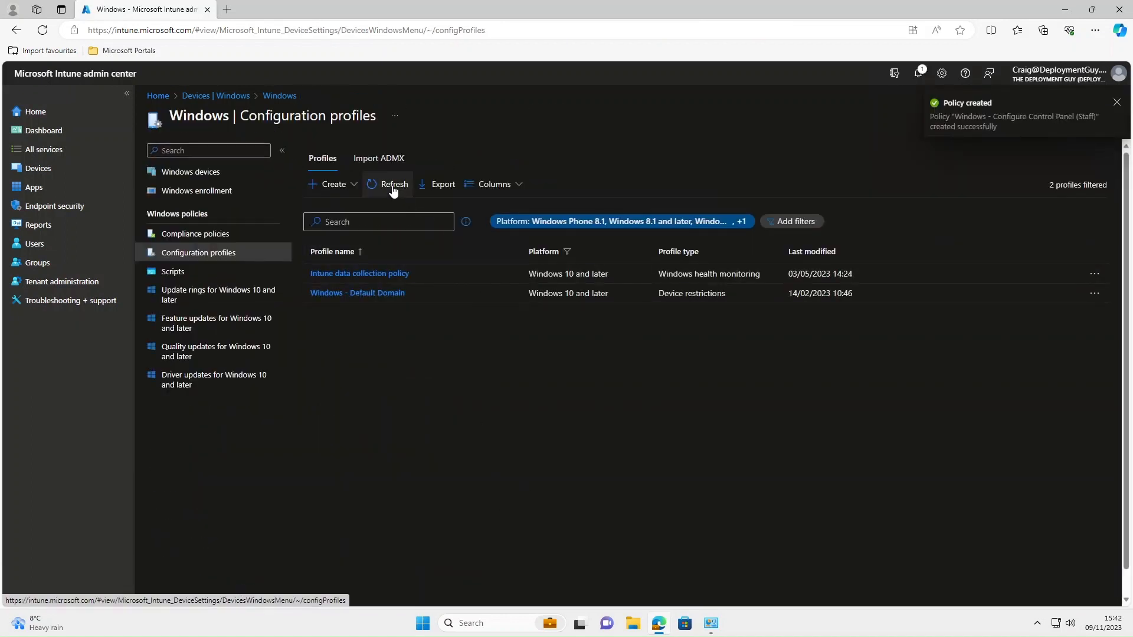
left_click(387, 185)
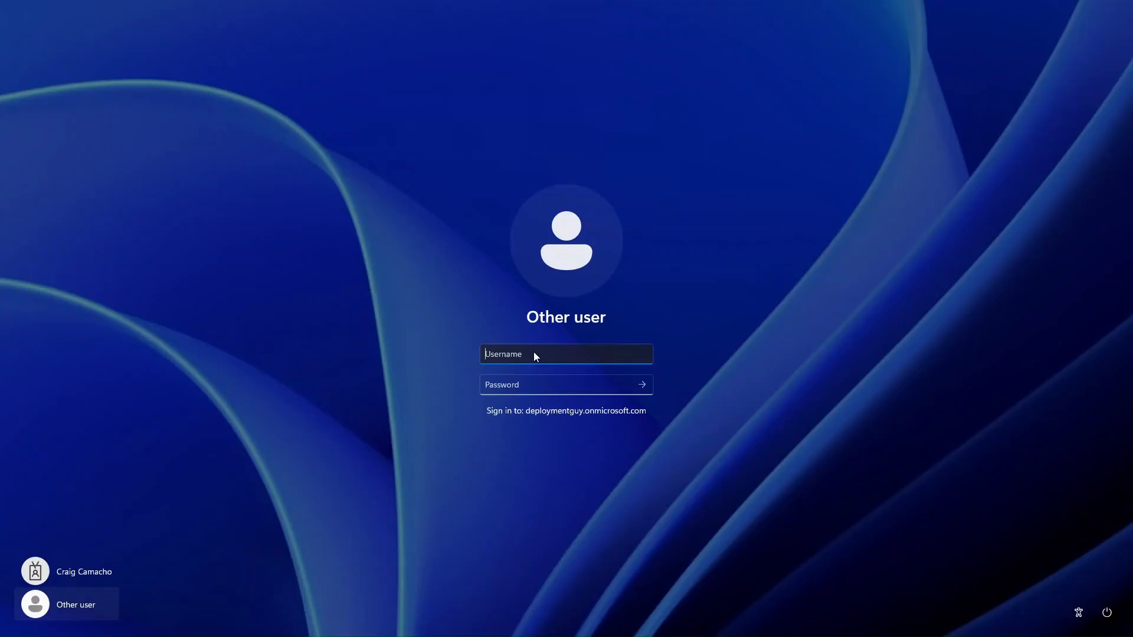
Sign in to the Windows device as the staff user account
type("v")
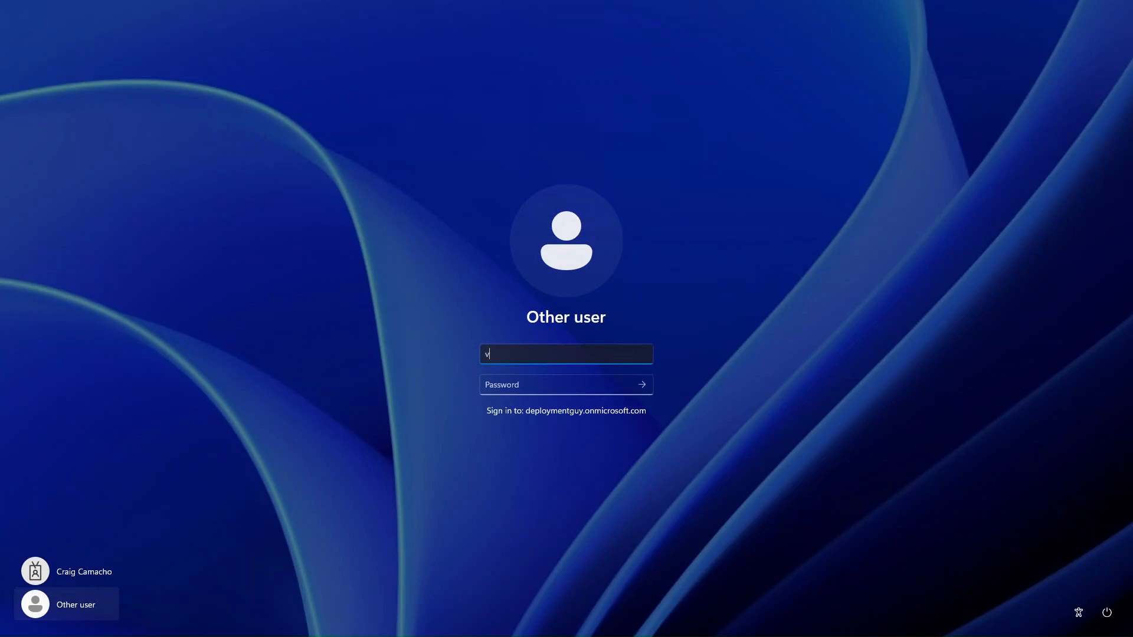
type(".kompany")
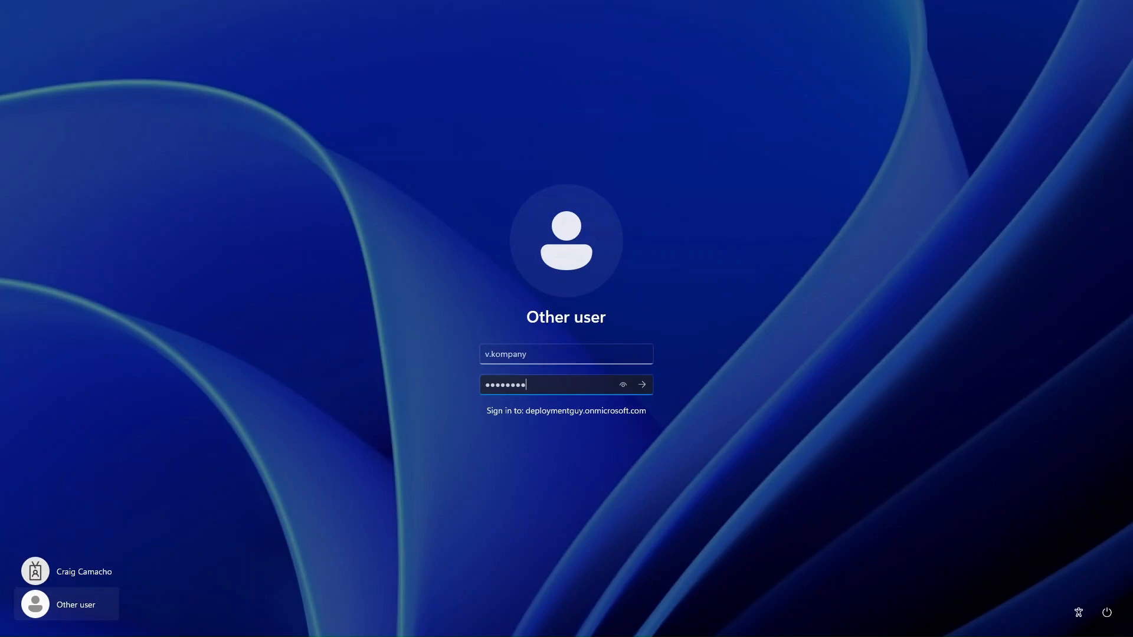
left_click(644, 385)
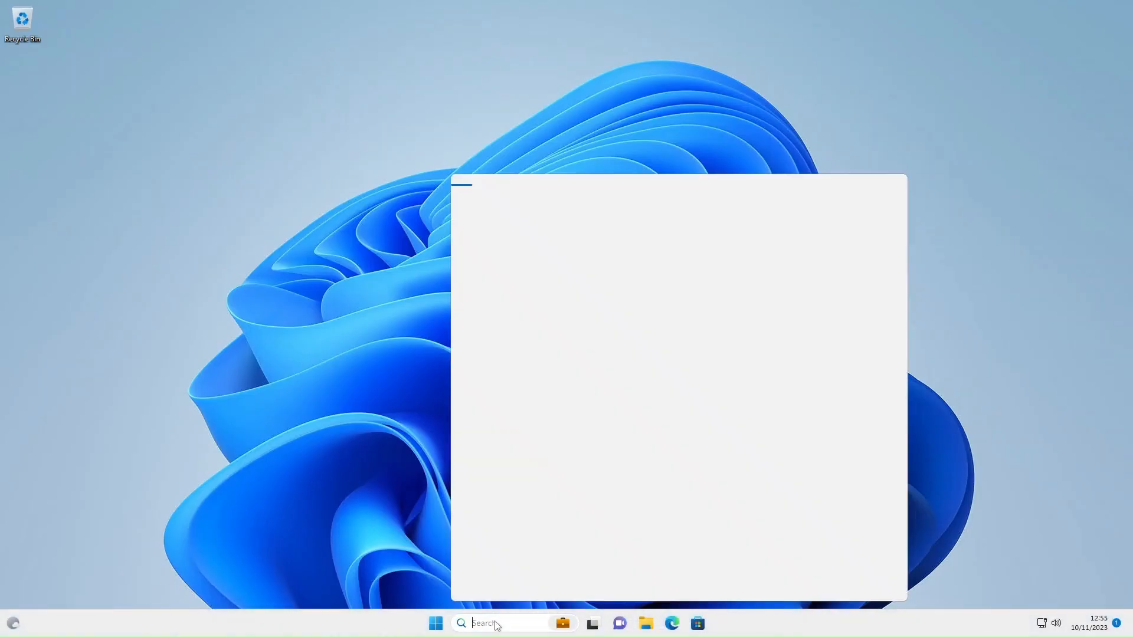
Search 'control' from the taskbar and launch Control Panel, which lists only Default Programs, Keyboard and Mouse
type("control")
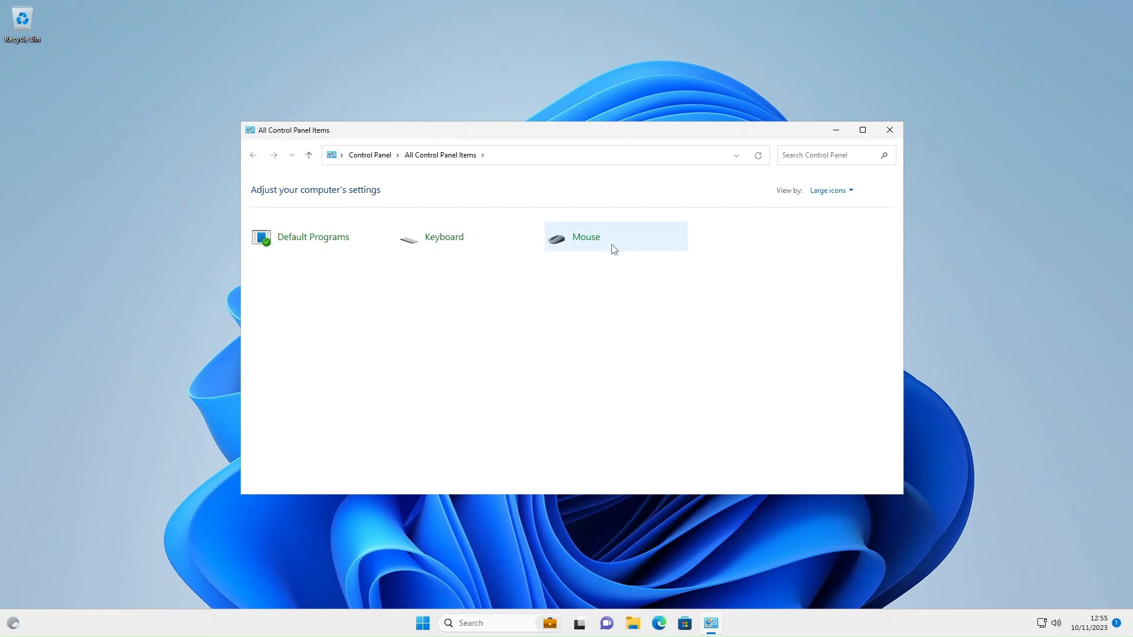
mouse_move(375, 241)
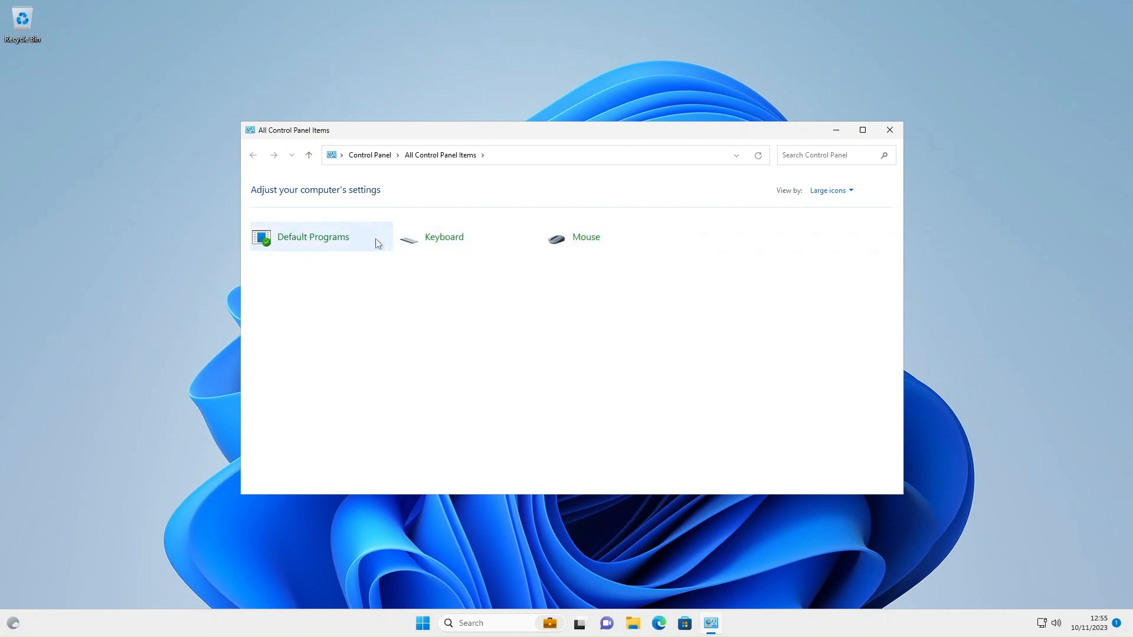